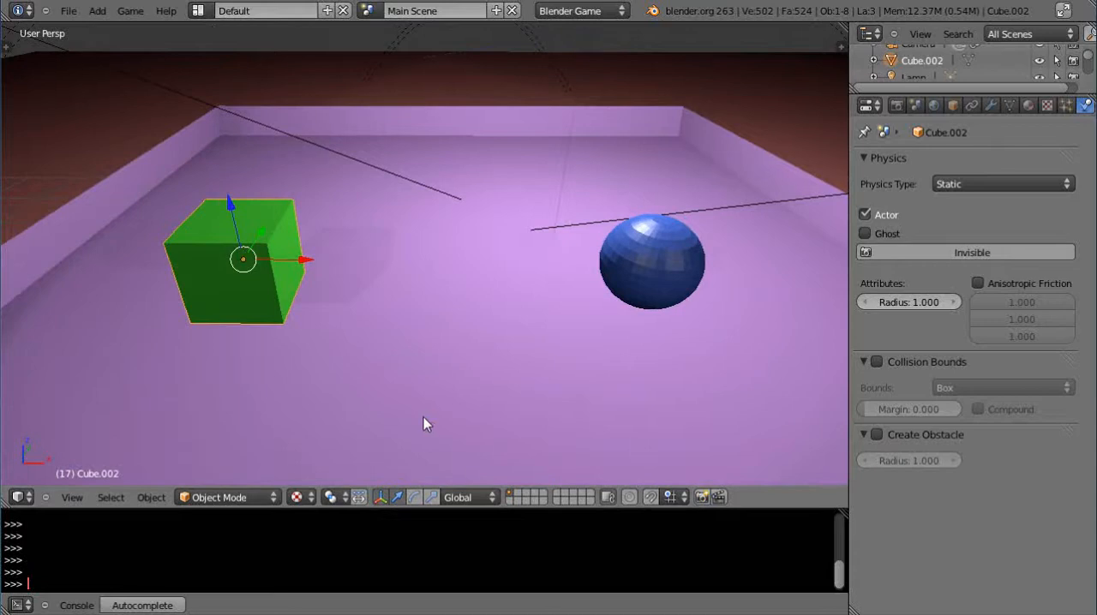
{"action": "mouse_move", "coordinate": [285, 236]}
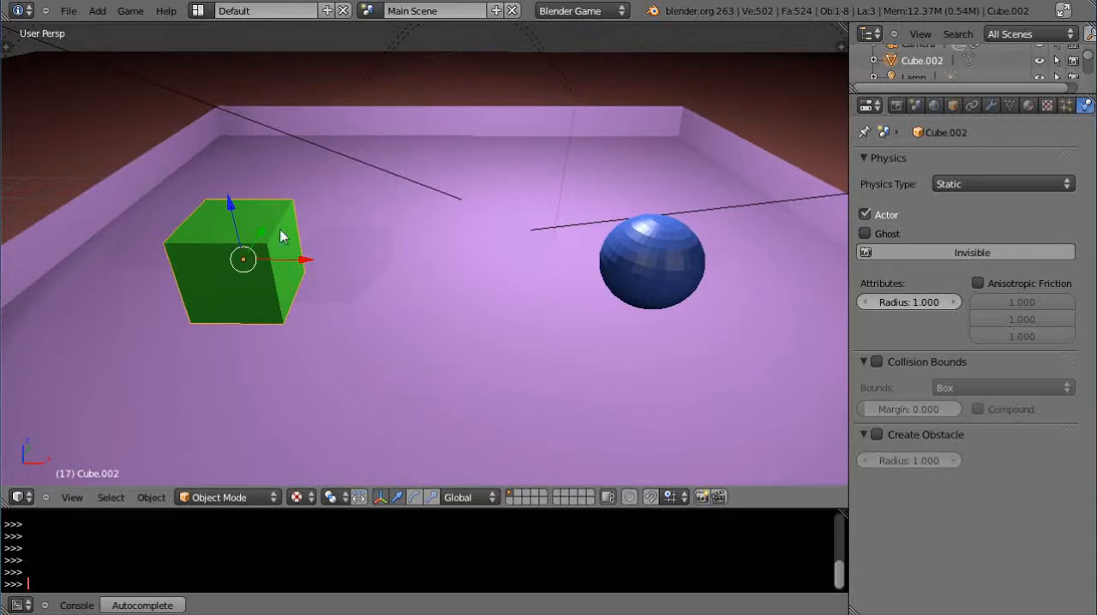
{"action": "mouse_move", "coordinate": [693, 264]}
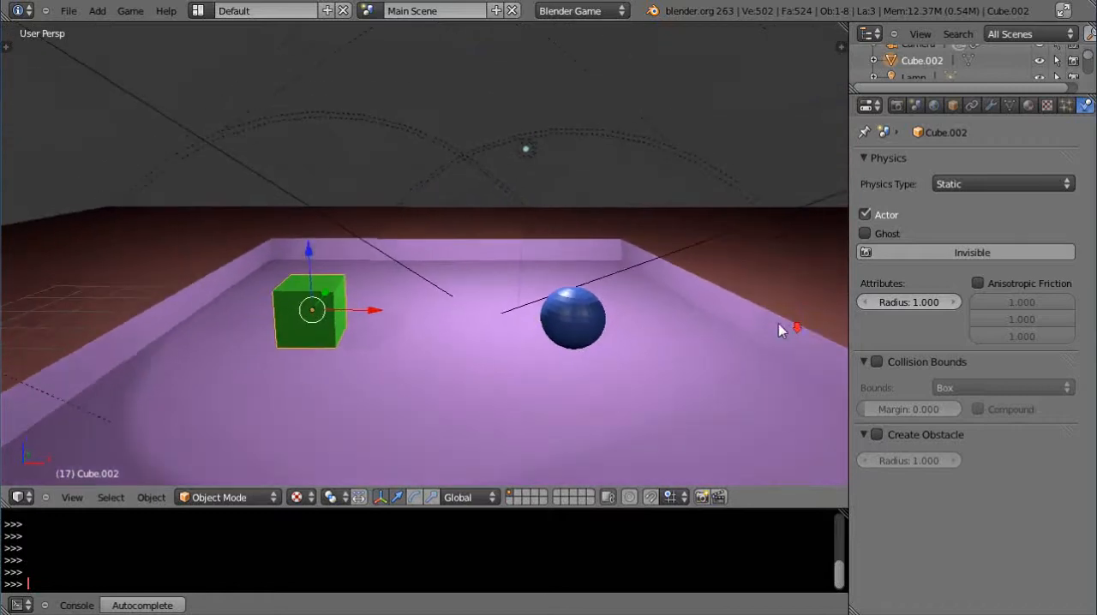
{"action": "mouse_move", "coordinate": [552, 336]}
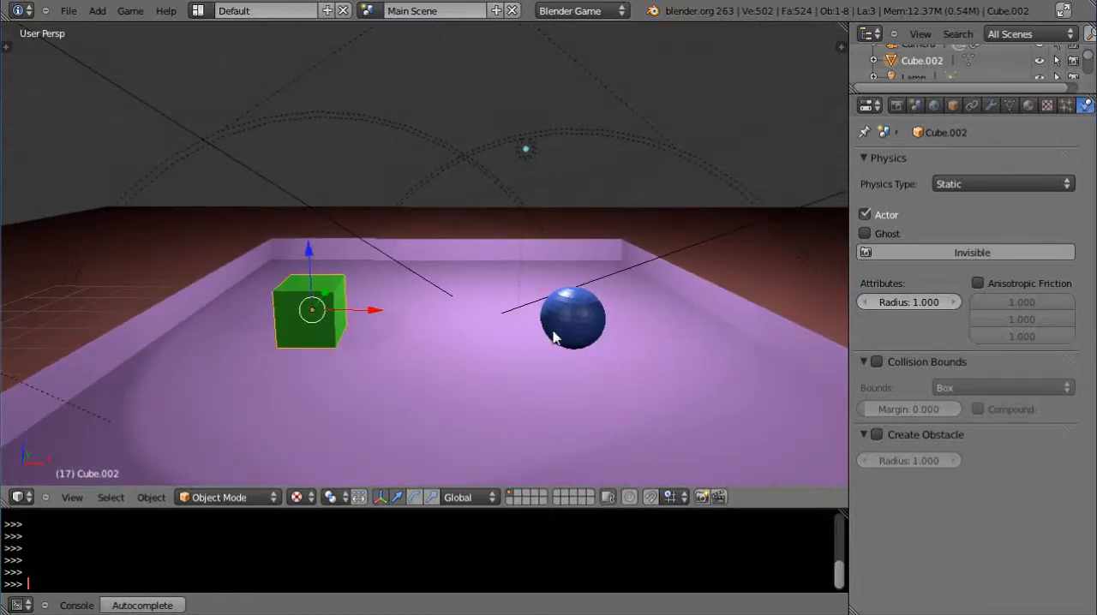
{"action": "mouse_move", "coordinate": [477, 298]}
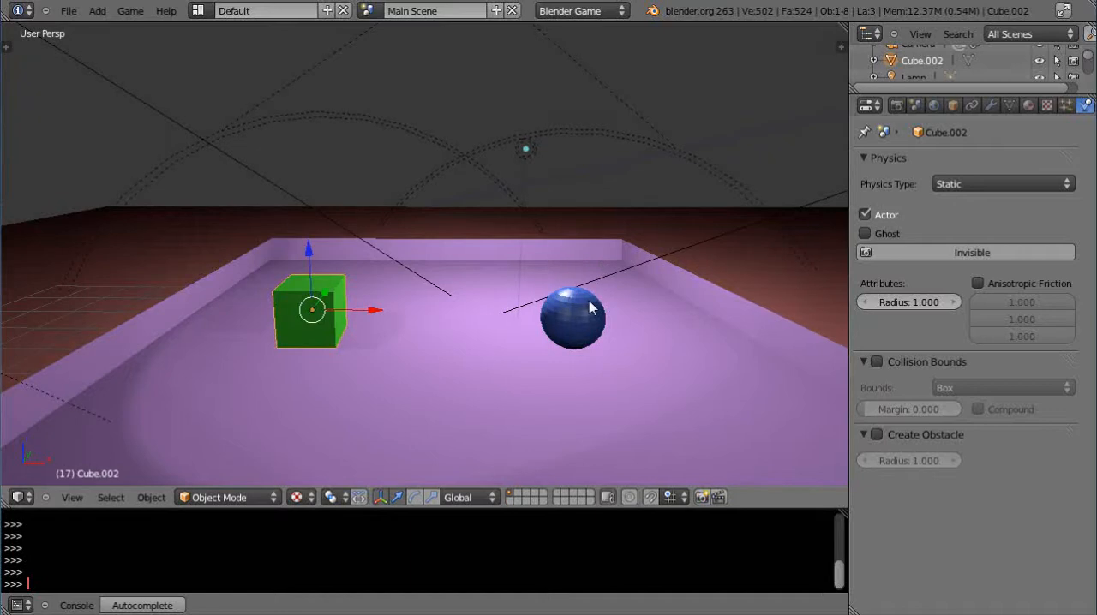
Step: Select the blue sphere and raise its physics radius to 0.780, then play-test it rolling
{"action": "left_click", "coordinate": [572, 318]}
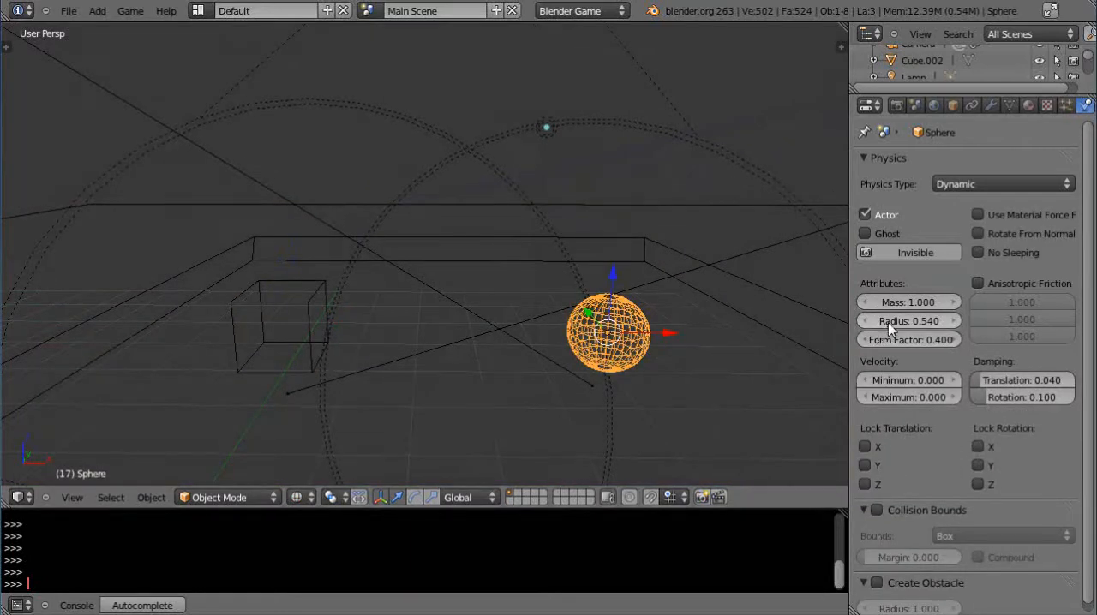
{"action": "mouse_move", "coordinate": [909, 320]}
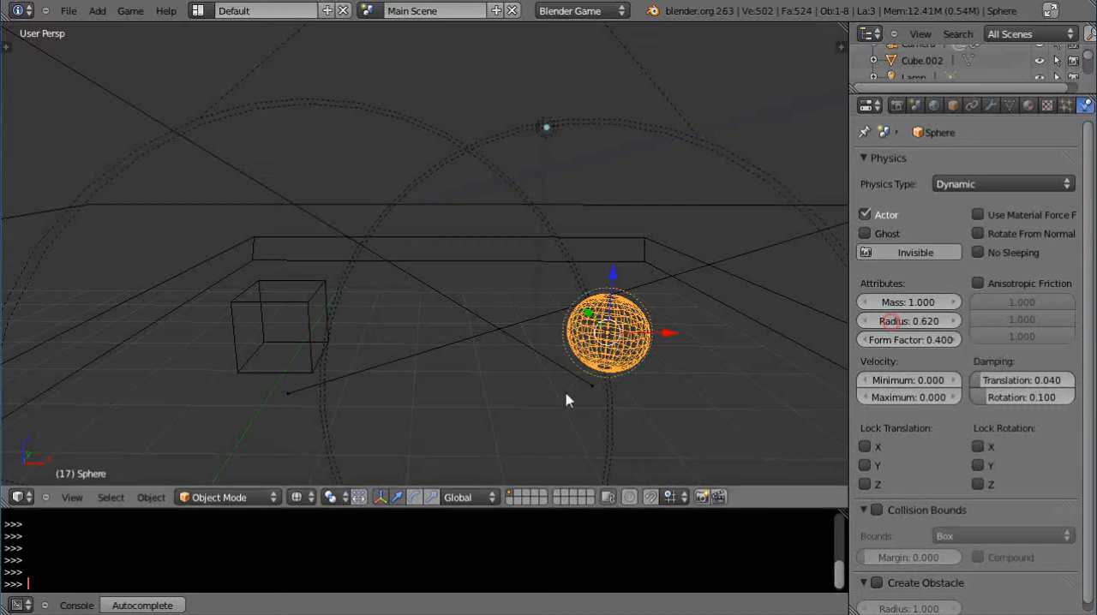
{"action": "mouse_move", "coordinate": [665, 419]}
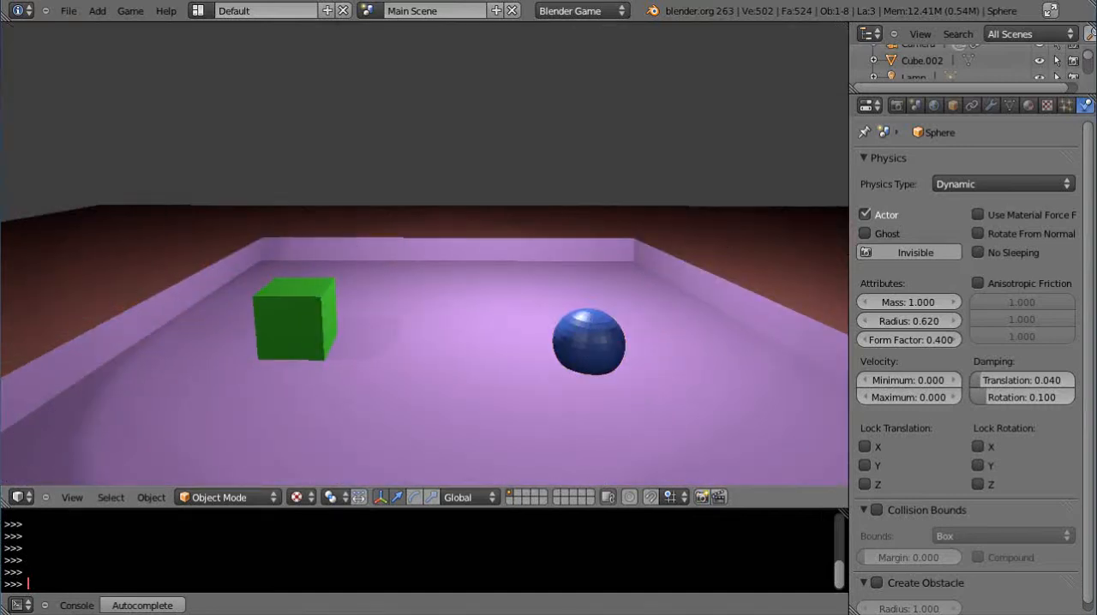
{"action": "left_click", "coordinate": [590, 339]}
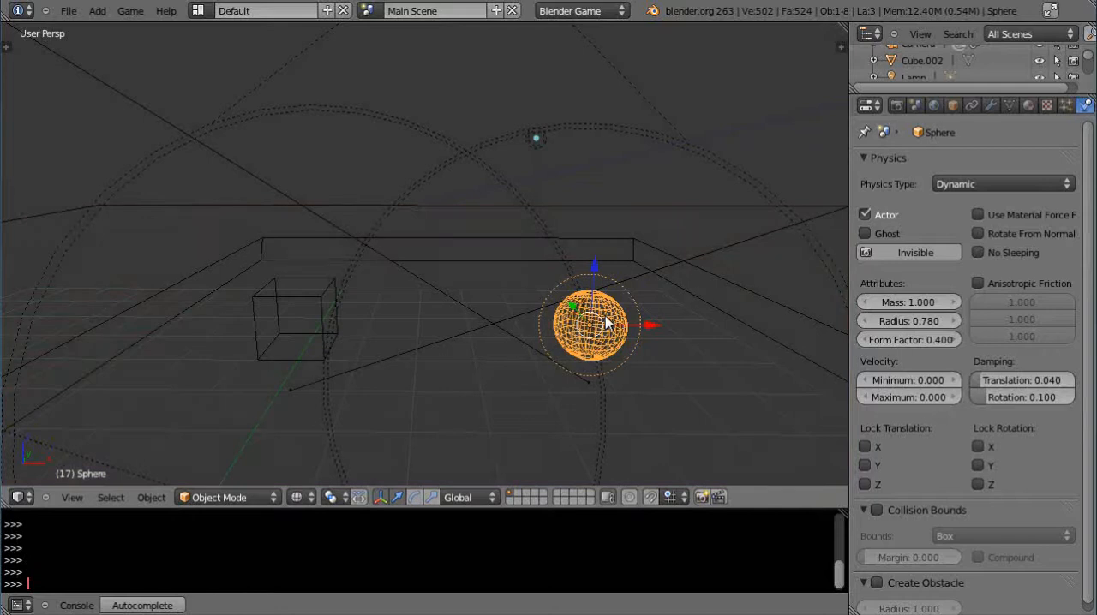
{"action": "mouse_move", "coordinate": [583, 340]}
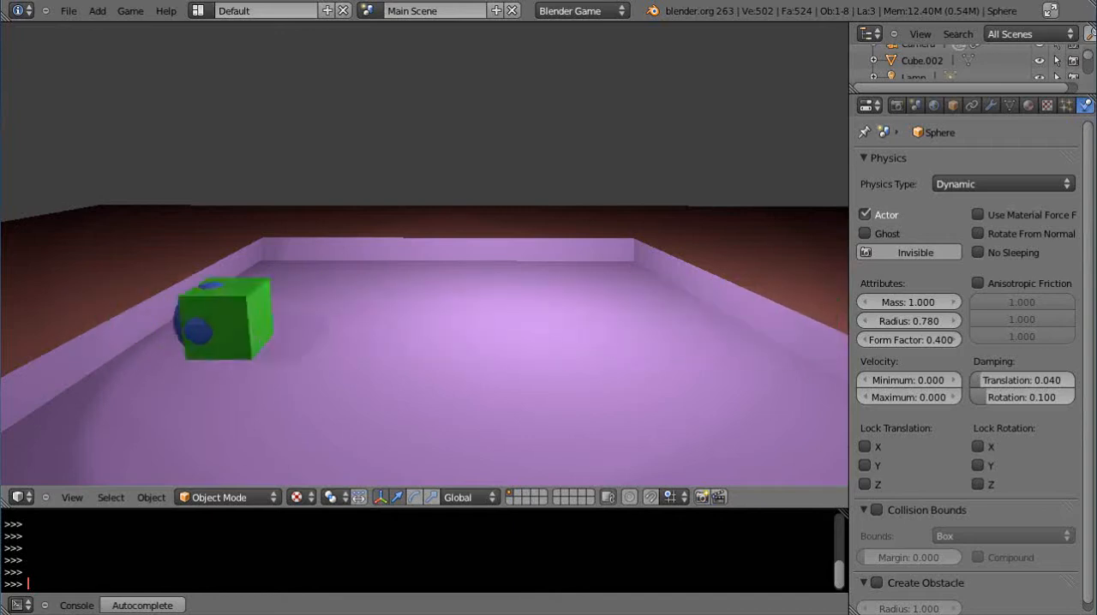
{"action": "left_click_drag", "start_coordinate": [223, 318], "coordinate": [610, 319]}
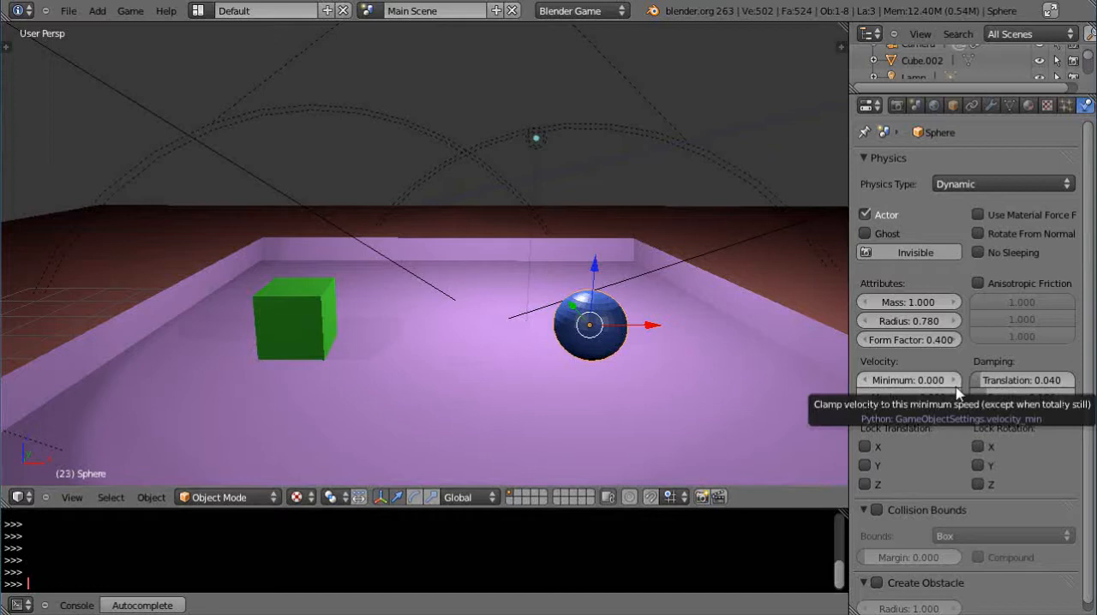
{"action": "mouse_move", "coordinate": [689, 336]}
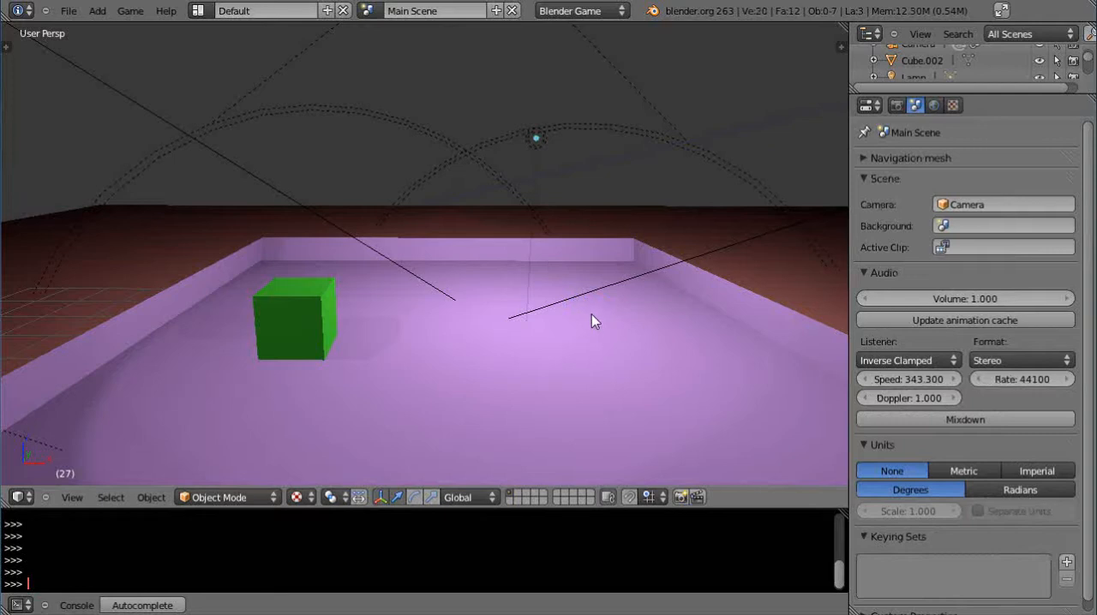
Step: Add a UV sphere at the cursor on the plane, give it a new blue material, set Physics Type Dynamic
{"action": "left_click", "coordinate": [589, 309]}
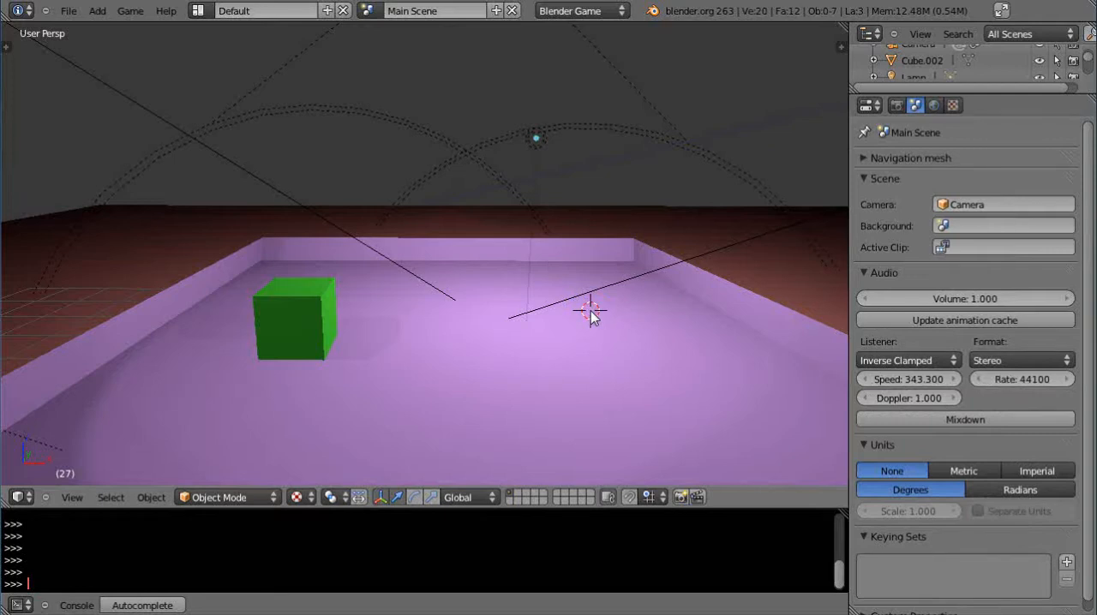
{"action": "left_click", "coordinate": [96, 10]}
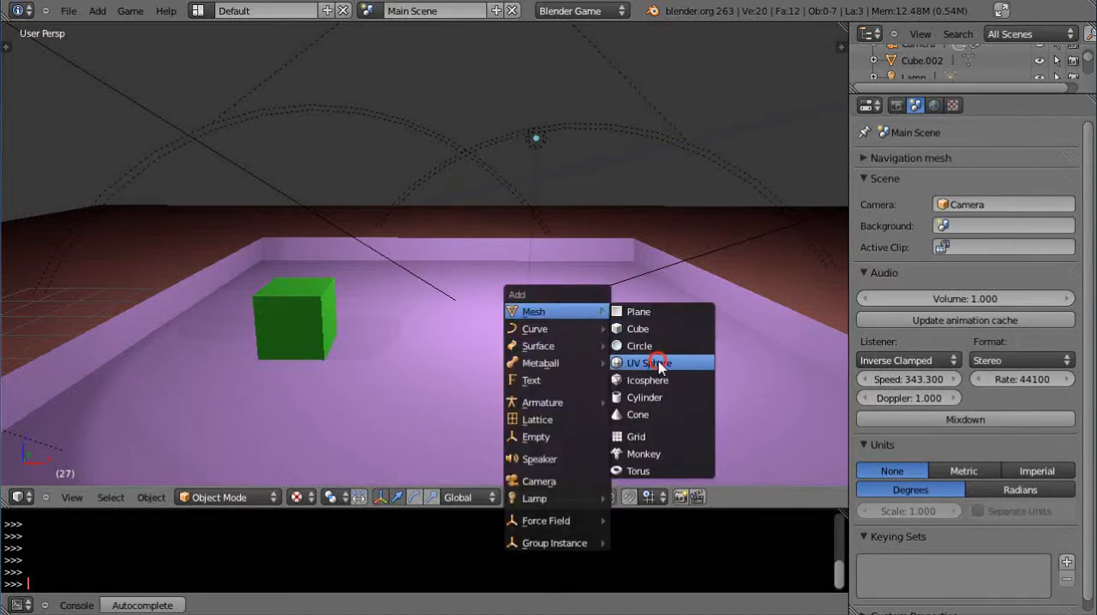
{"action": "left_click", "coordinate": [646, 364]}
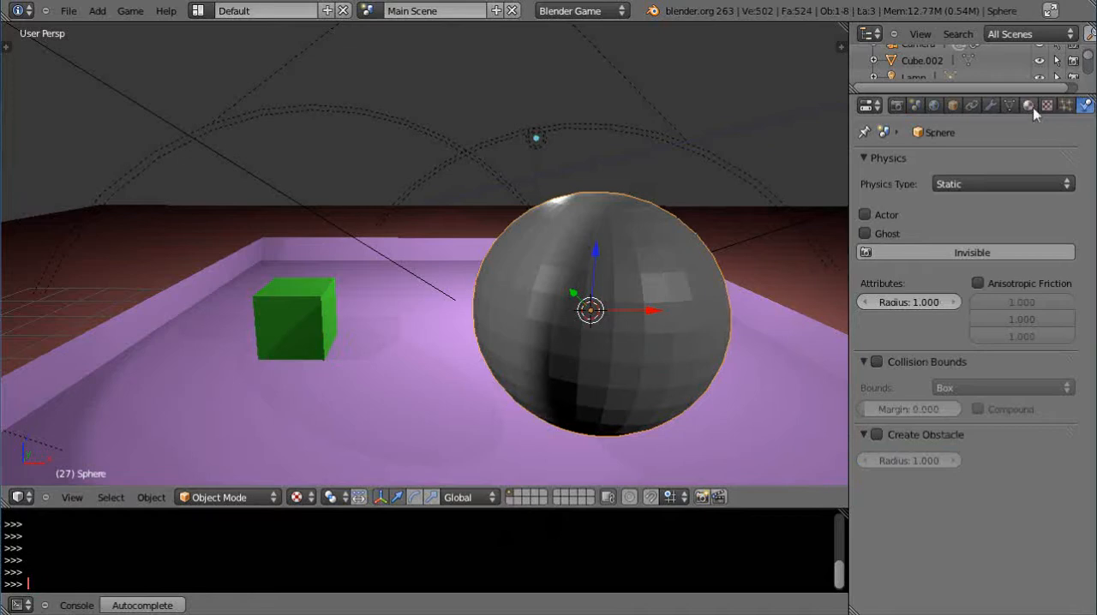
{"action": "left_click", "coordinate": [1028, 104]}
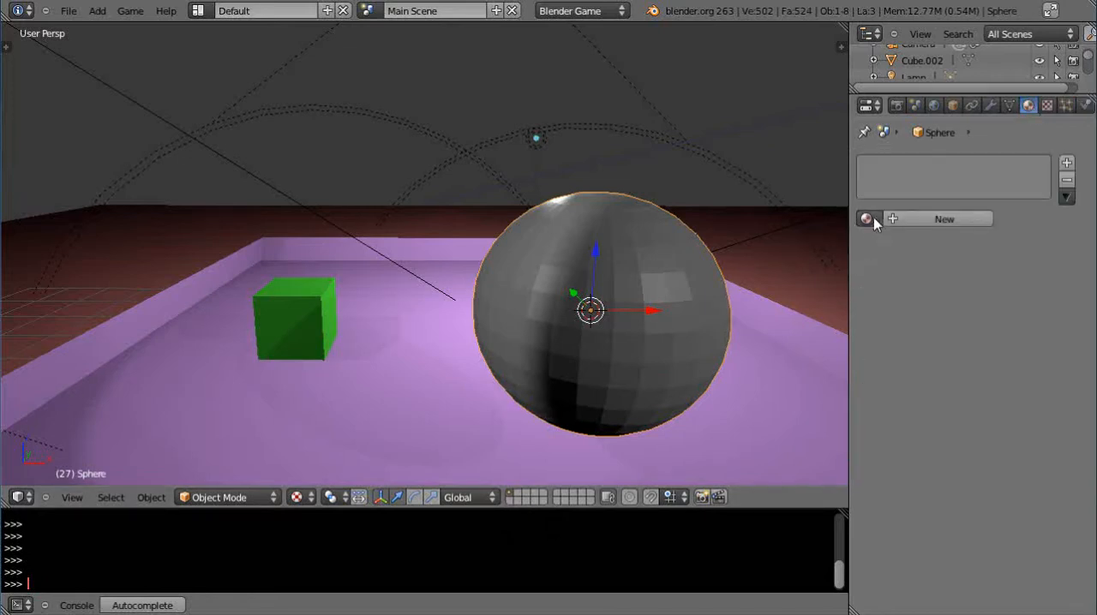
{"action": "left_click", "coordinate": [943, 220]}
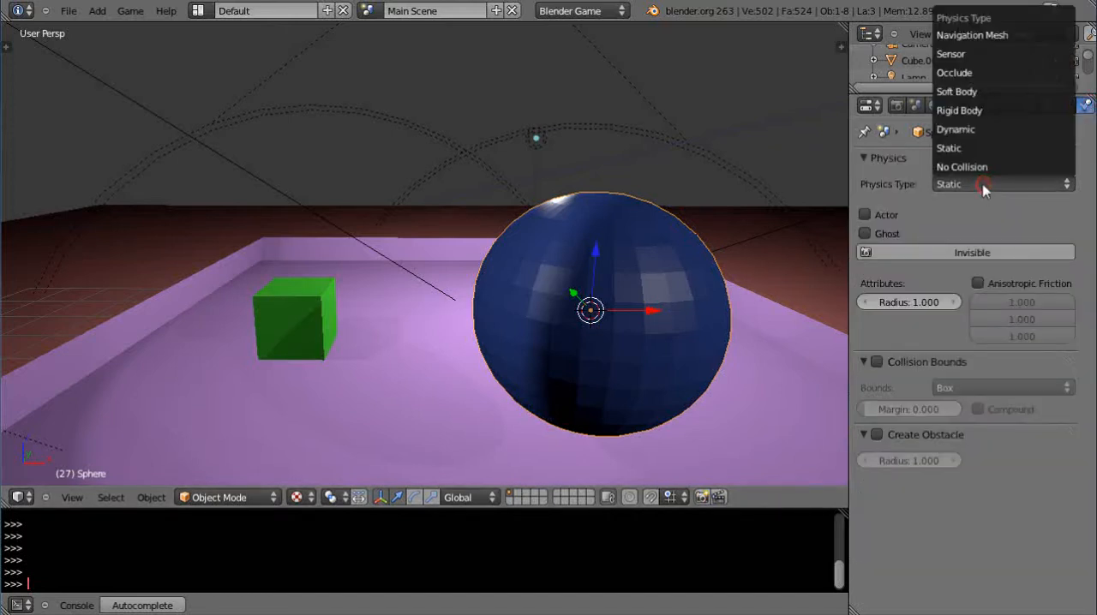
{"action": "left_click", "coordinate": [954, 129]}
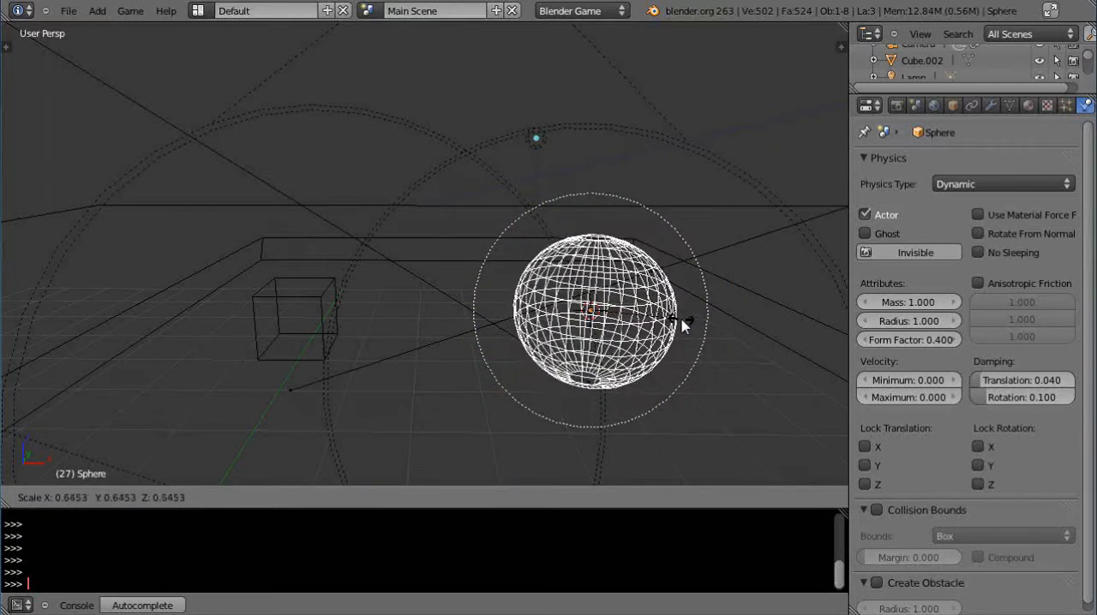
Step: Scale the new sphere down to about two-thirds size and confirm the mesh scaling in Edit Mode
{"action": "left_click_drag", "start_coordinate": [677, 326], "coordinate": [694, 328]}
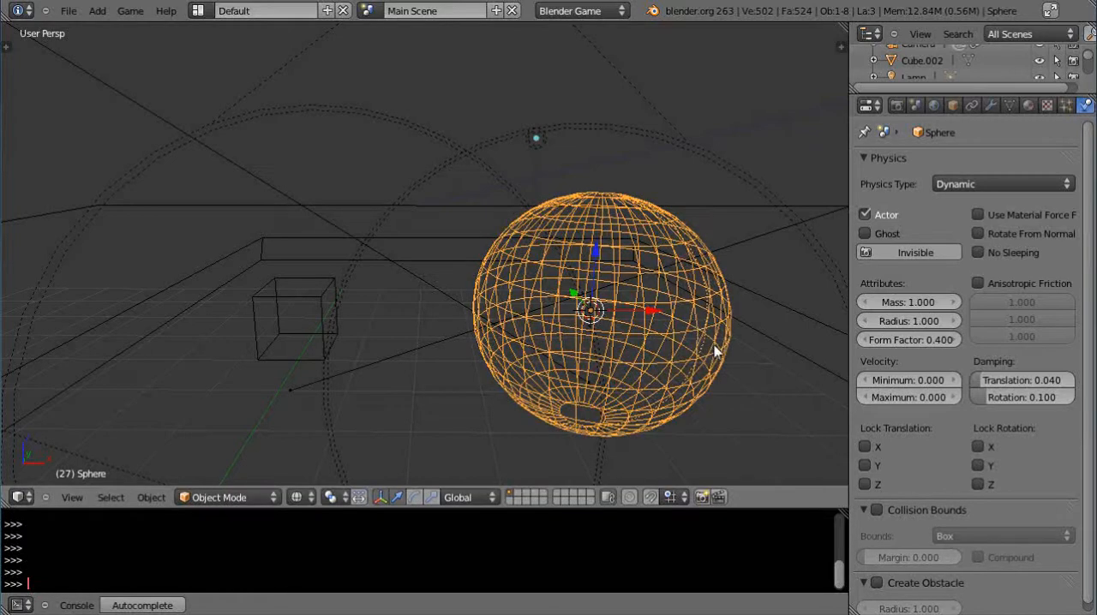
{"action": "key", "text": "Tab"}
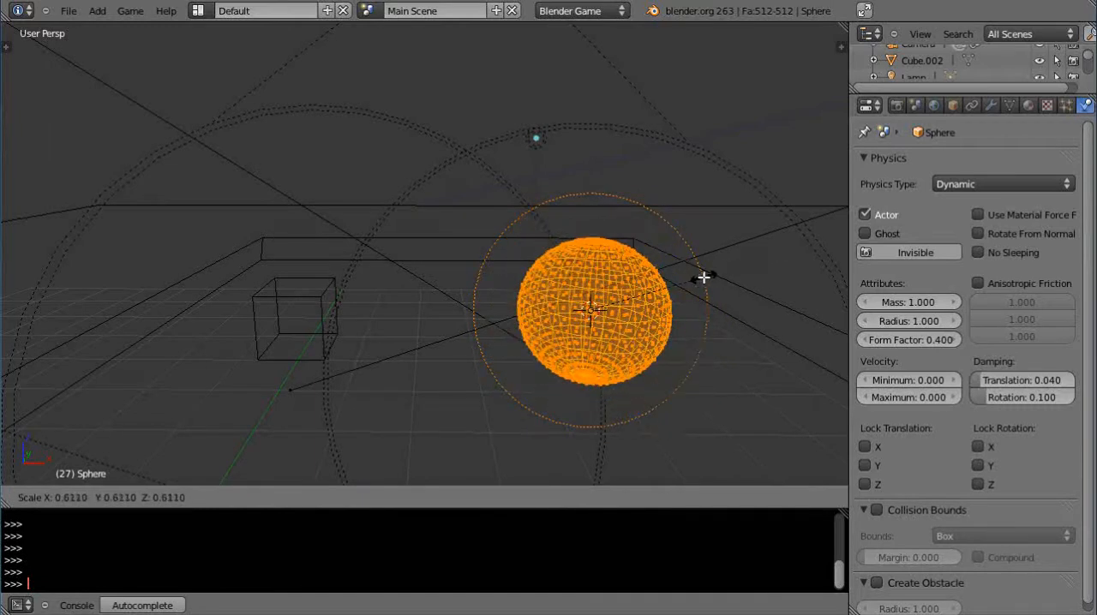
{"action": "key", "text": "Tab"}
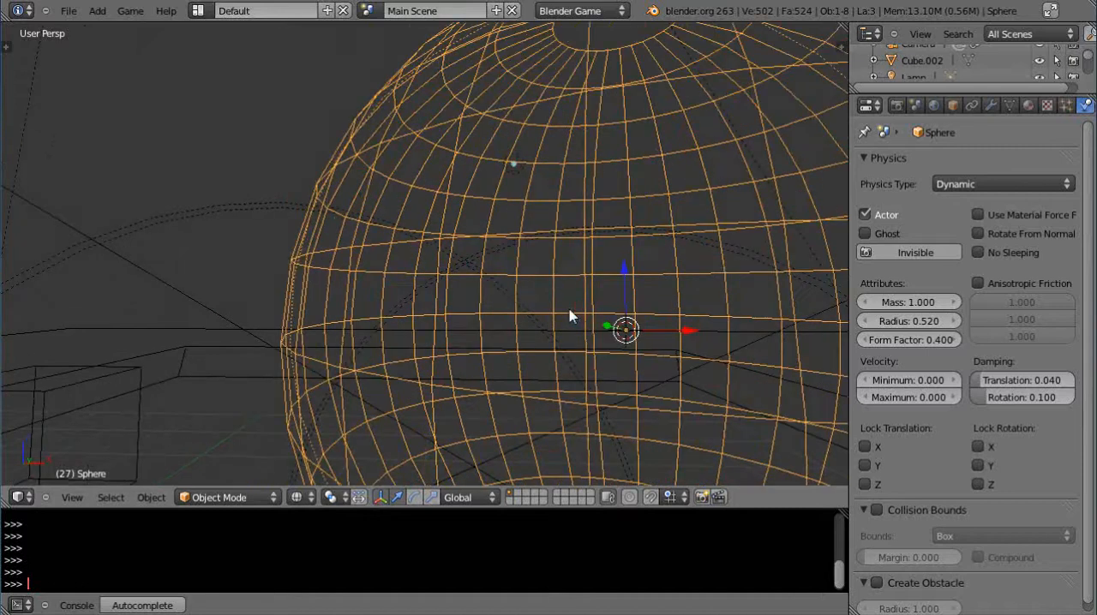
Step: Adjust the sphere's physics radius to 0.540 and preview it resting on the plane
{"action": "scroll", "scroll_direction": "down", "scroll_amount": 3}
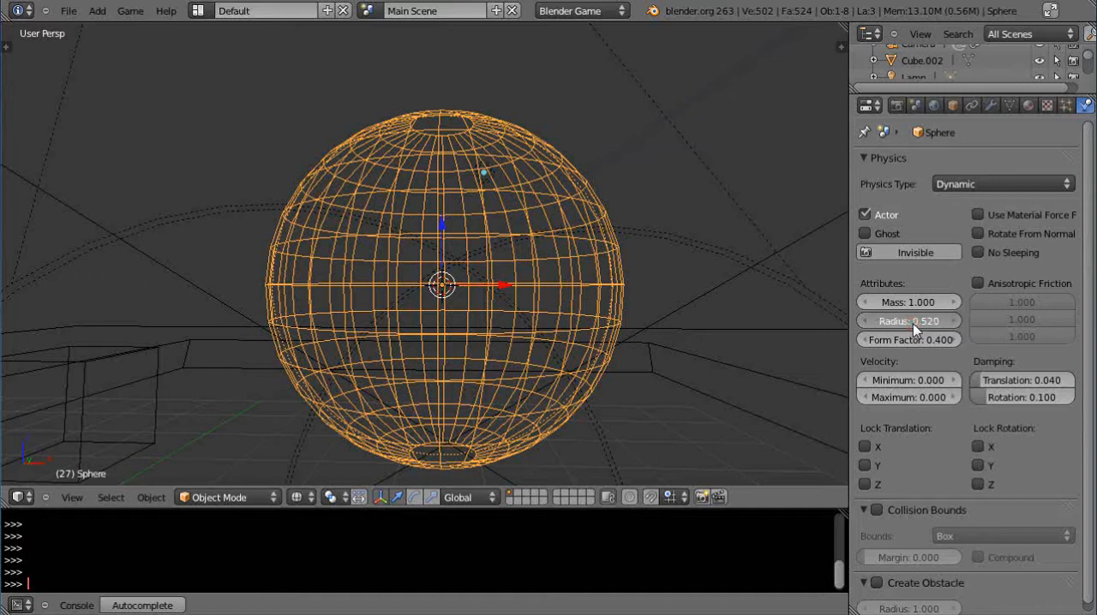
{"action": "left_click_drag", "start_coordinate": [908, 321], "coordinate": [922, 320]}
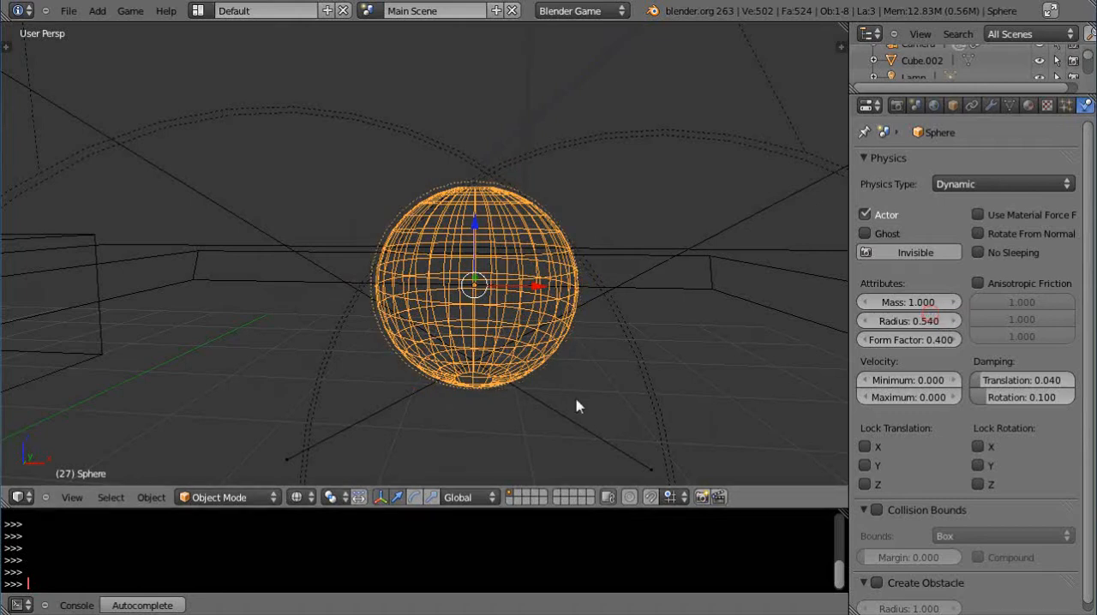
{"action": "left_click_drag", "start_coordinate": [574, 408], "coordinate": [549, 387]}
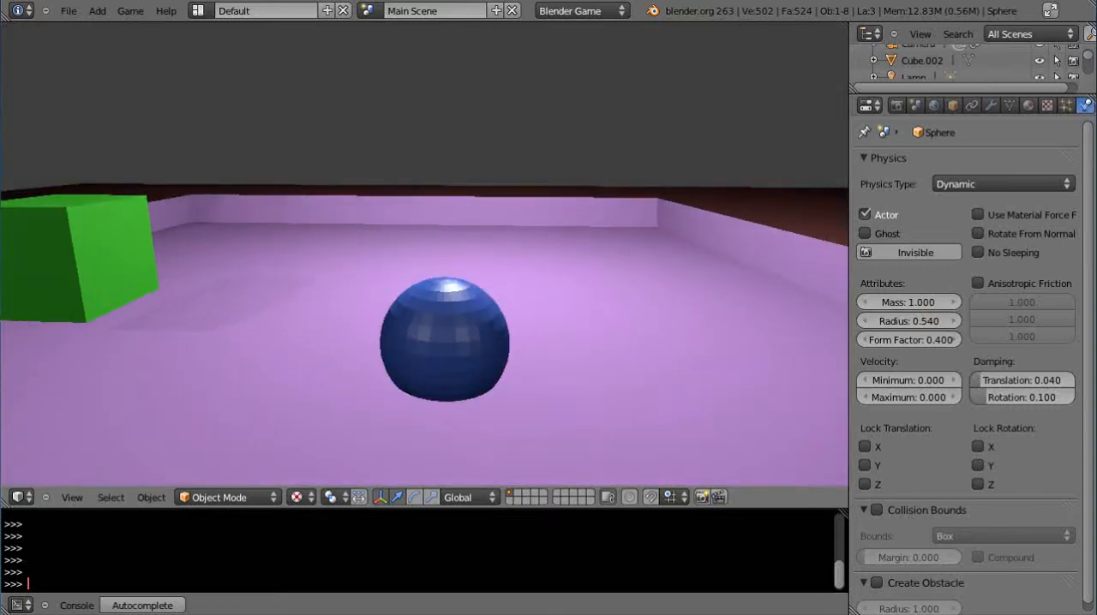
Step: Raise the sphere's physics radius to 0.640 and orbit to check the ball inside the pink box
{"action": "left_click", "coordinate": [442, 339]}
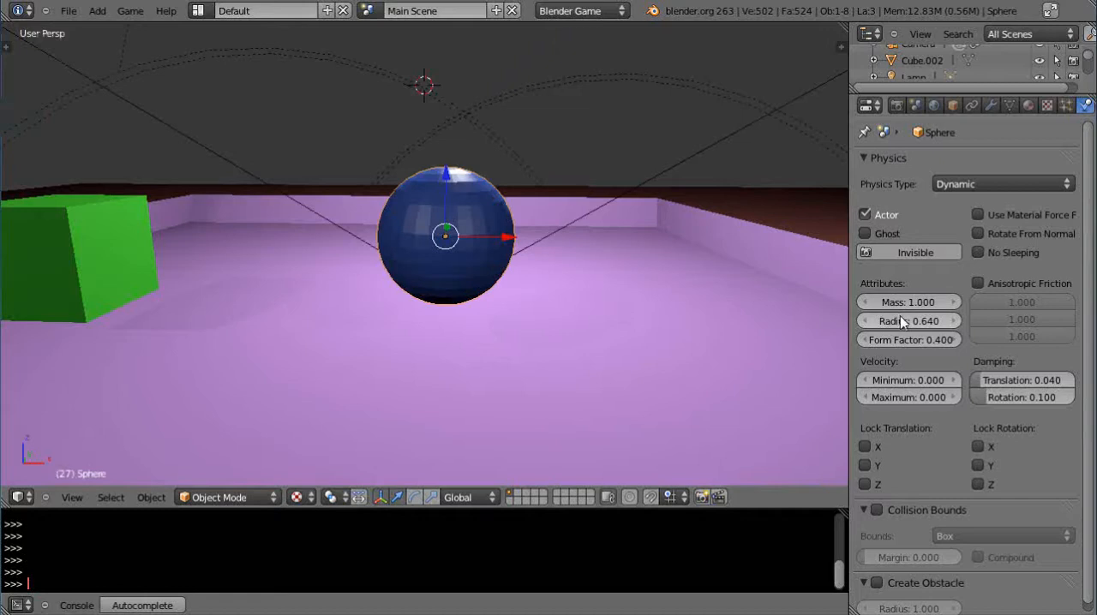
{"action": "left_click_drag", "start_coordinate": [891, 320], "coordinate": [908, 320]}
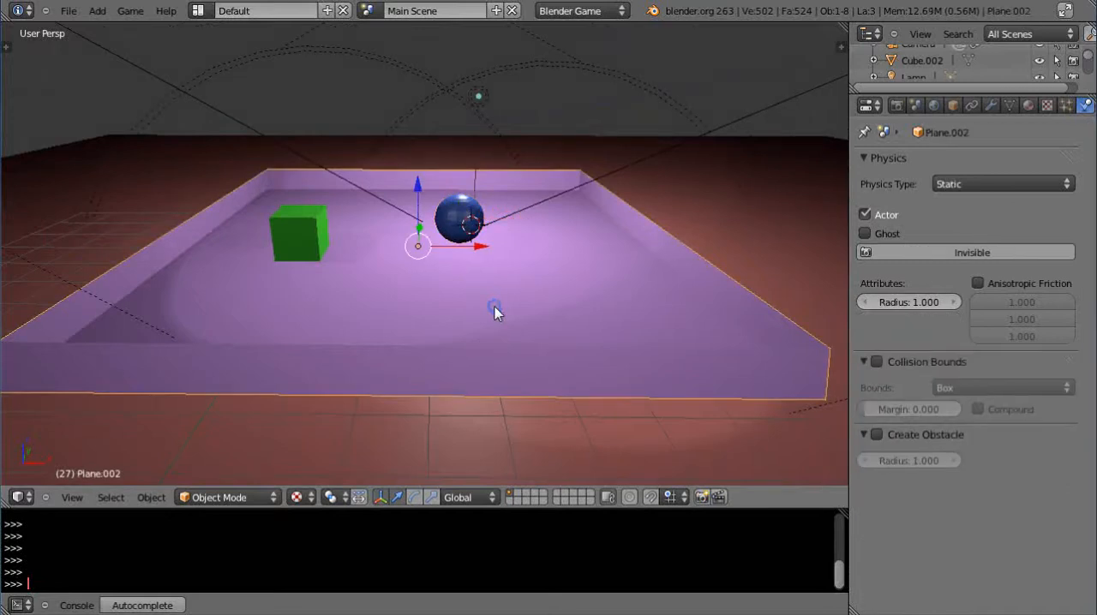
Step: Switch the screen layout to Game Logic for the box plane
{"action": "left_click", "coordinate": [202, 11]}
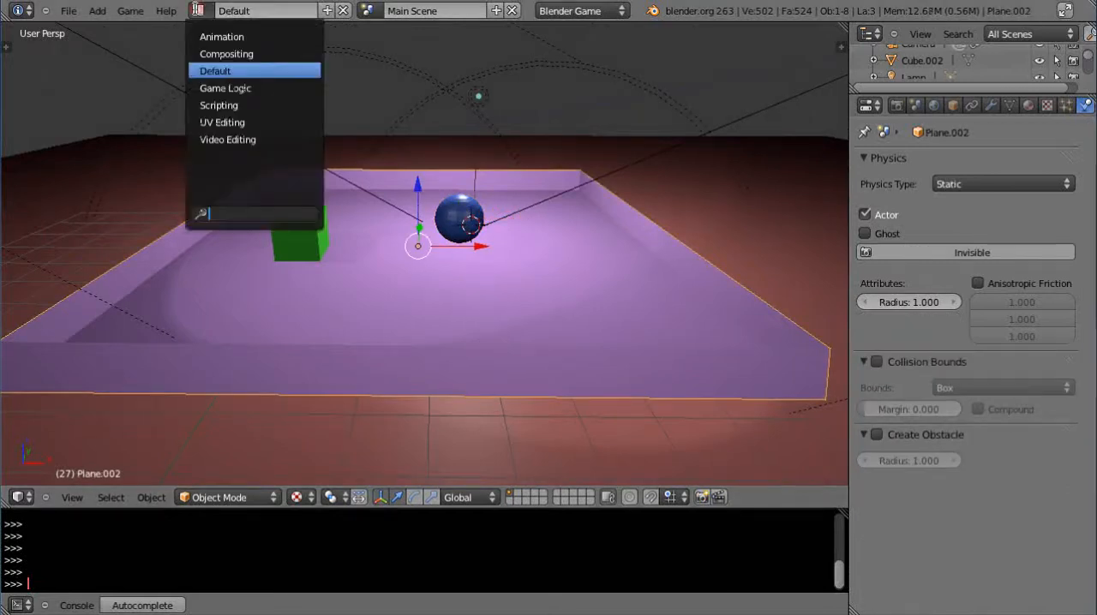
{"action": "left_click", "coordinate": [225, 87]}
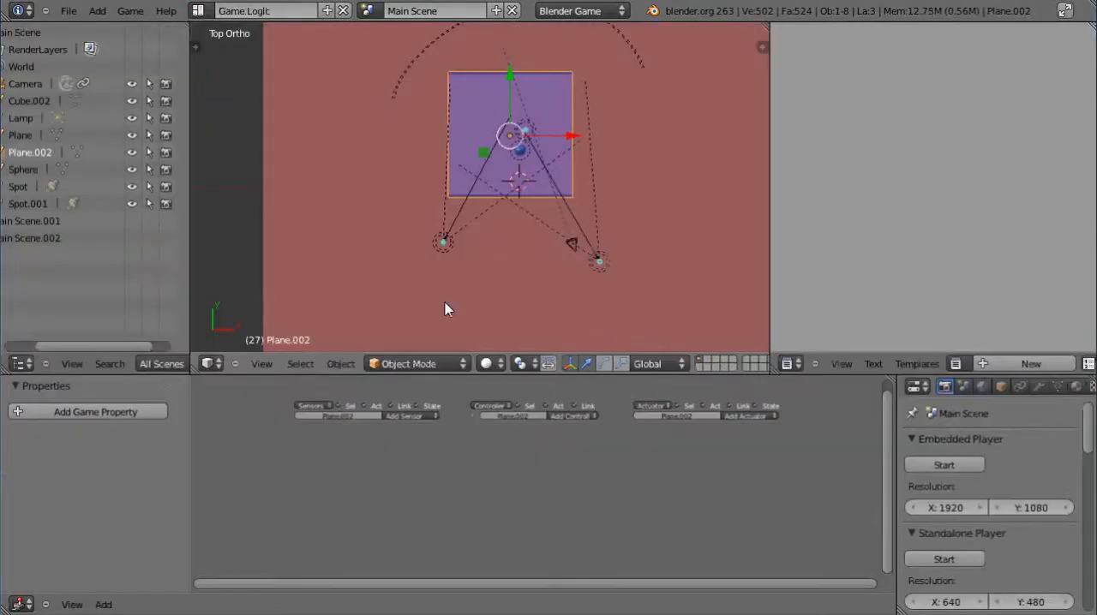
{"action": "mouse_move", "coordinate": [564, 471]}
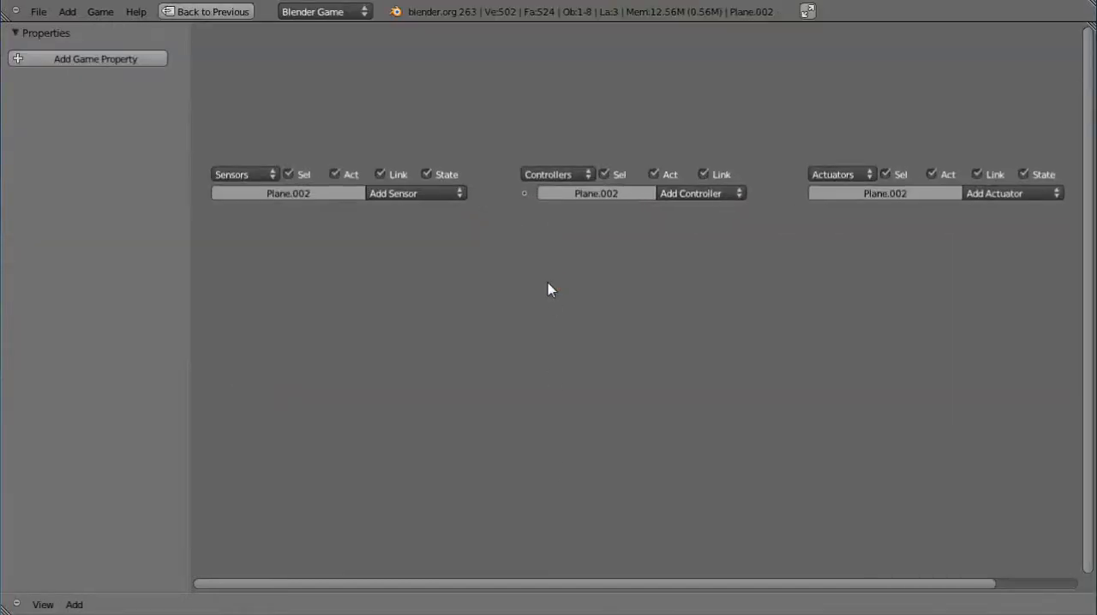
Step: Add two Keyboard sensors (Up Arrow, Down Arrow) and And controllers to the plane
{"action": "left_click", "coordinate": [415, 192]}
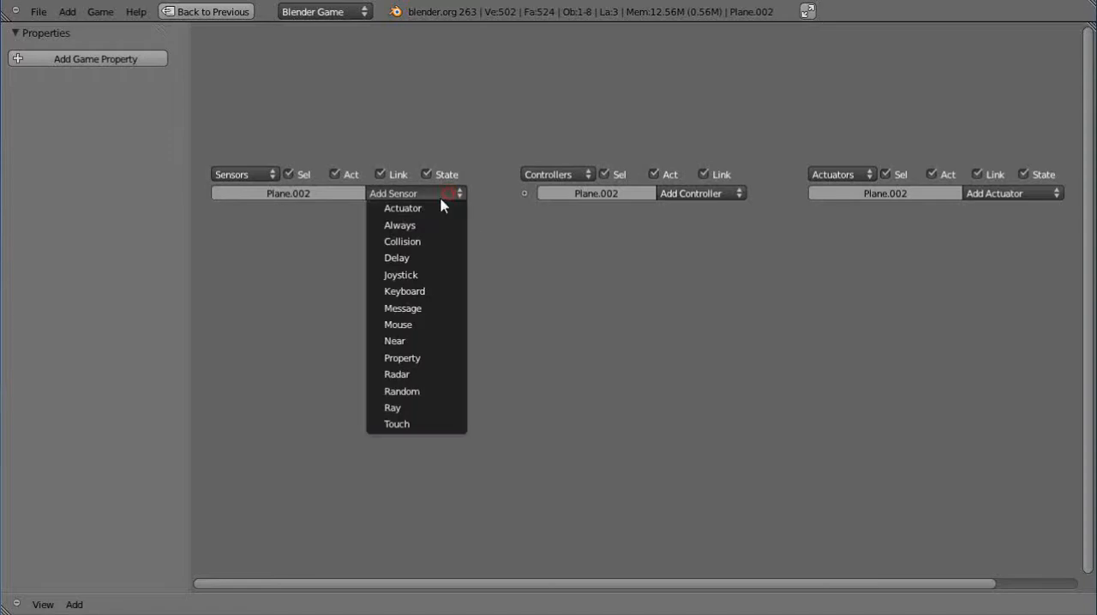
{"action": "mouse_move", "coordinate": [415, 291]}
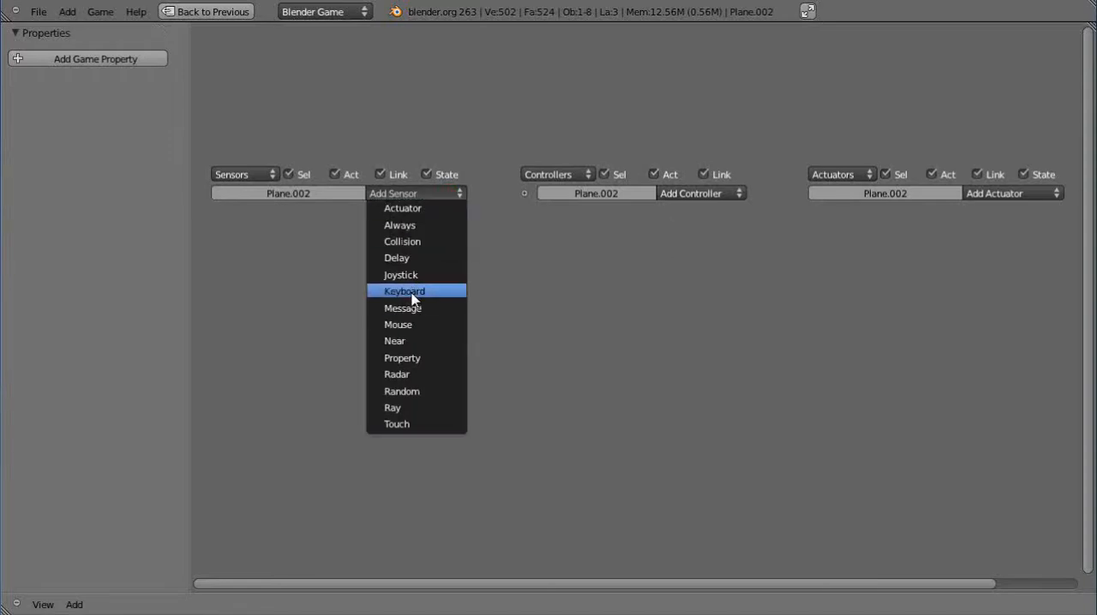
{"action": "left_click", "coordinate": [405, 292]}
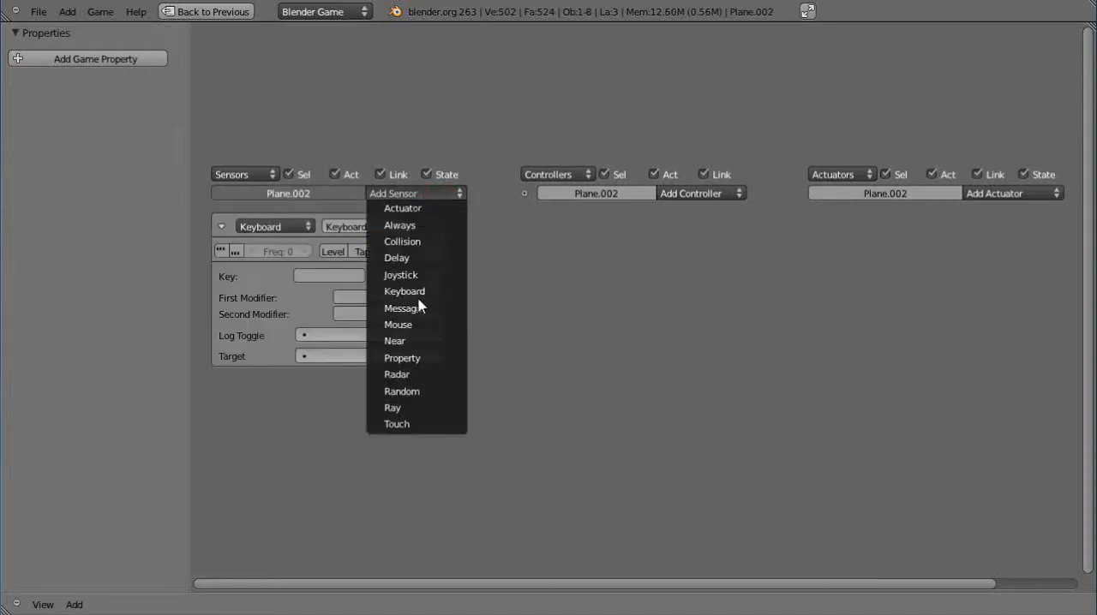
{"action": "left_click", "coordinate": [404, 291]}
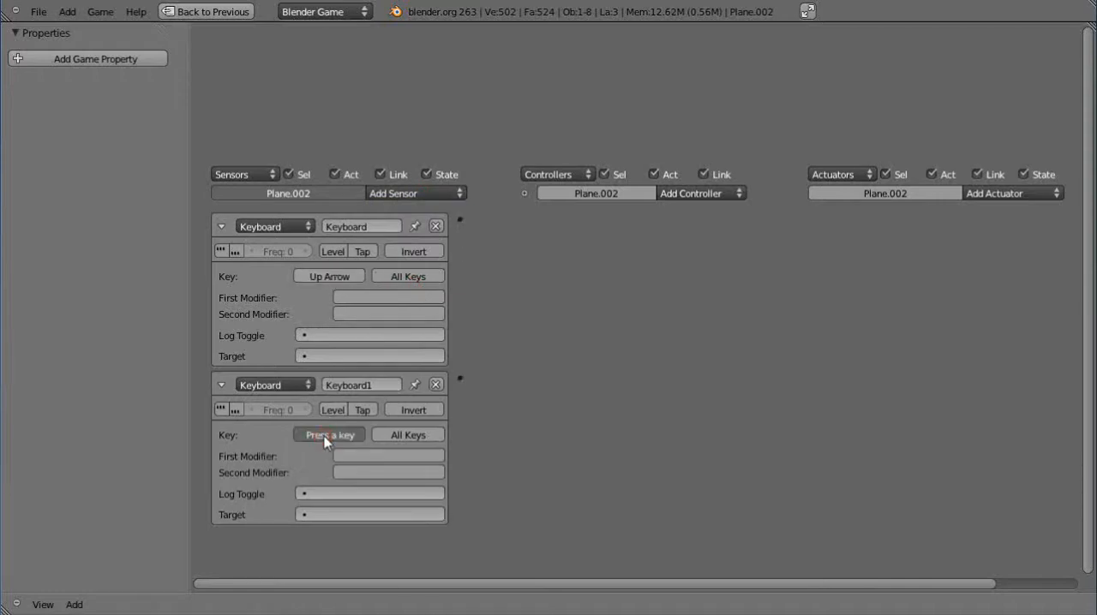
{"action": "left_click", "coordinate": [694, 192]}
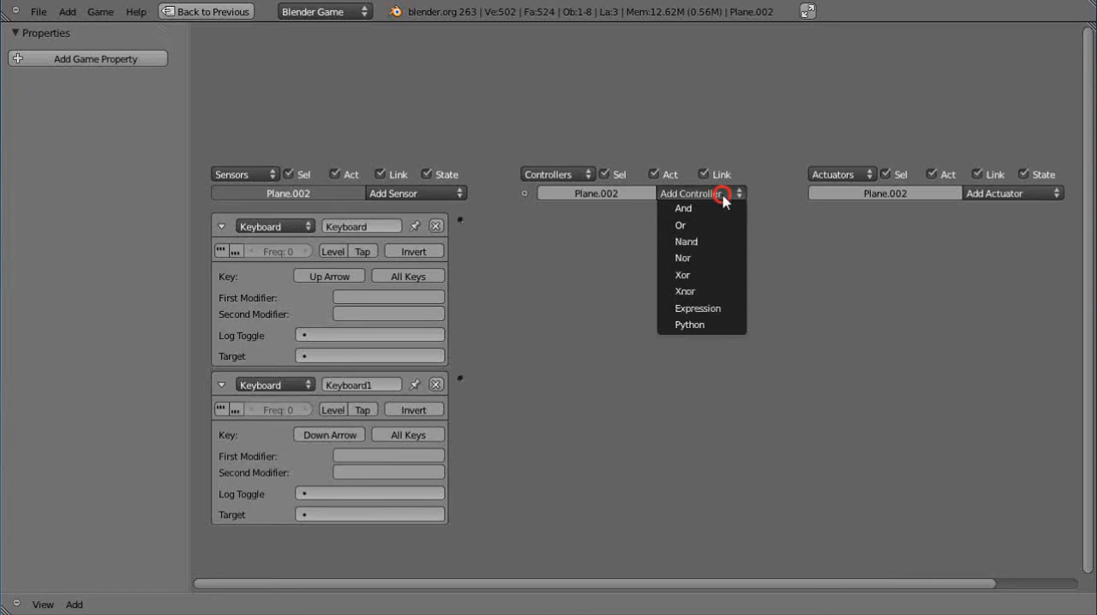
{"action": "left_click", "coordinate": [682, 209]}
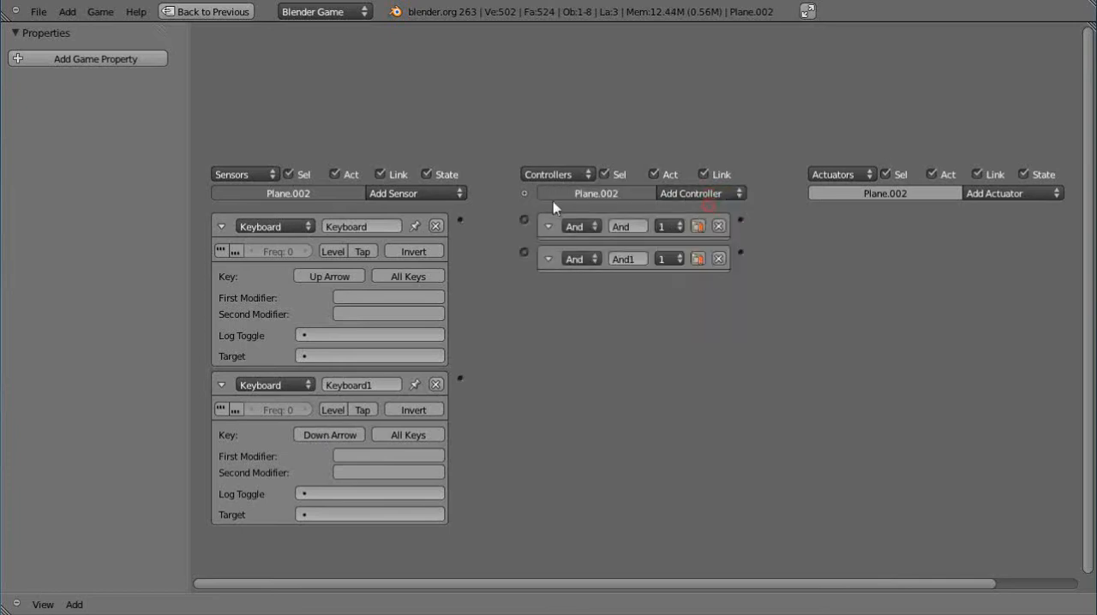
Step: Wire each sensor to its And controller and add two Motion actuators
{"action": "left_click_drag", "start_coordinate": [460, 219], "coordinate": [524, 220]}
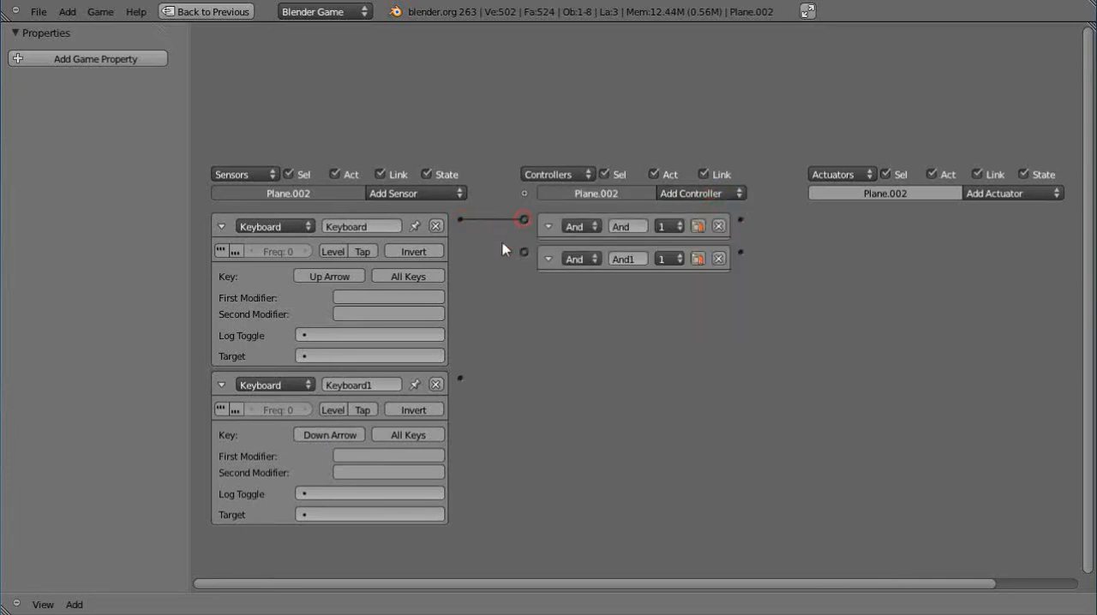
{"action": "left_click_drag", "start_coordinate": [459, 379], "coordinate": [527, 252]}
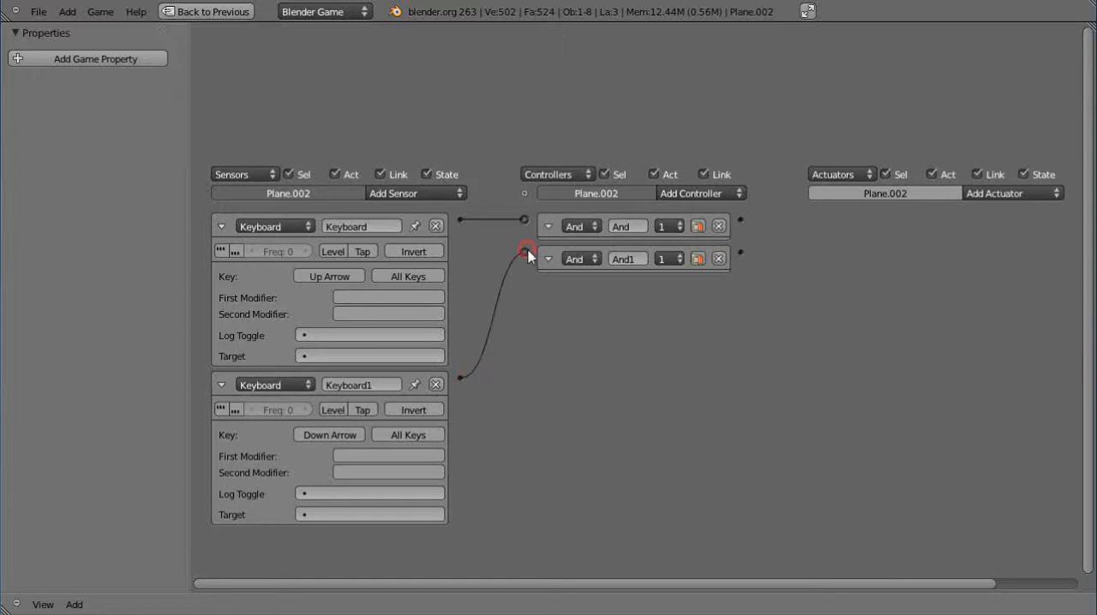
{"action": "left_click", "coordinate": [994, 192]}
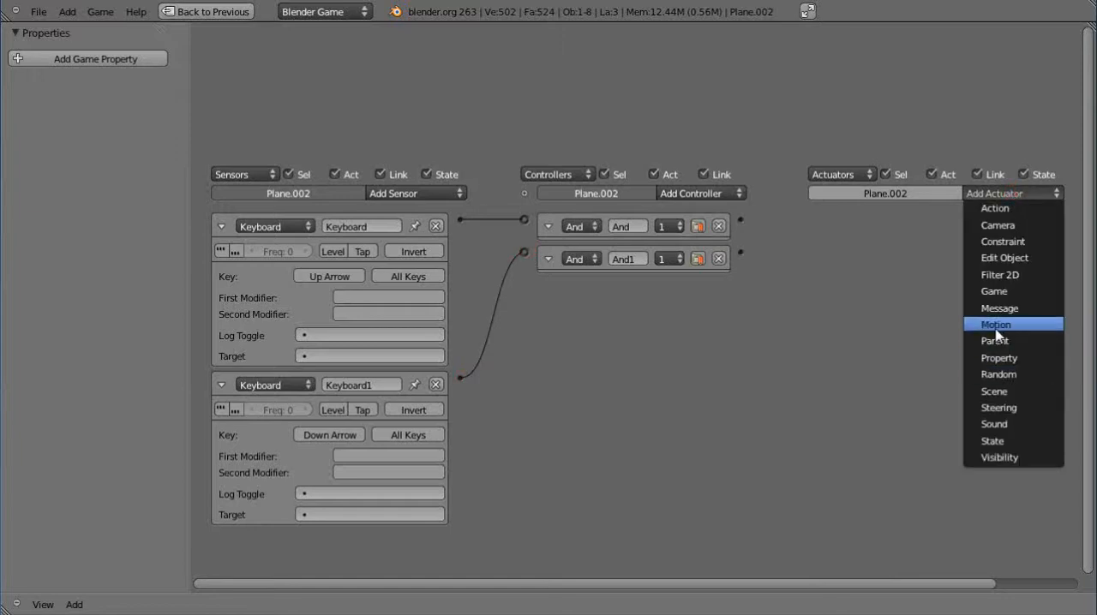
{"action": "left_click", "coordinate": [996, 323]}
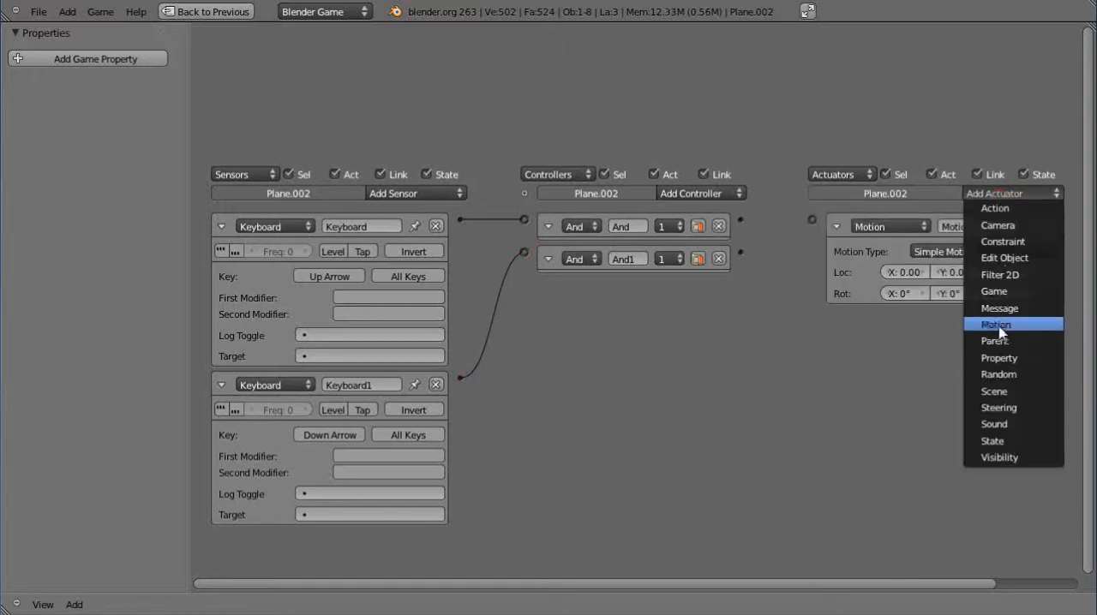
{"action": "left_click", "coordinate": [994, 324]}
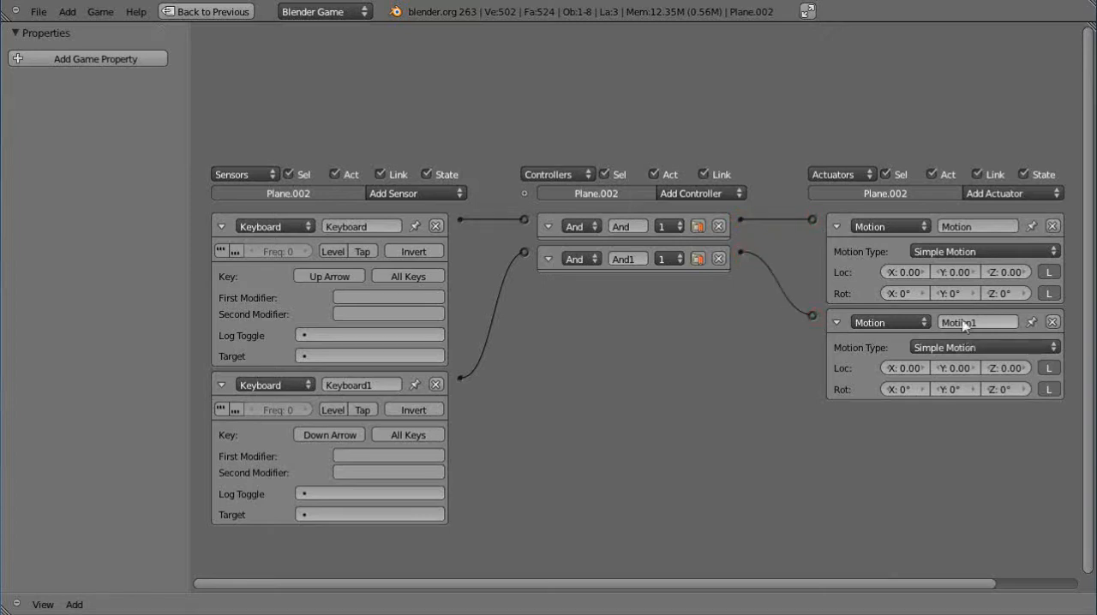
{"action": "mouse_move", "coordinate": [977, 322]}
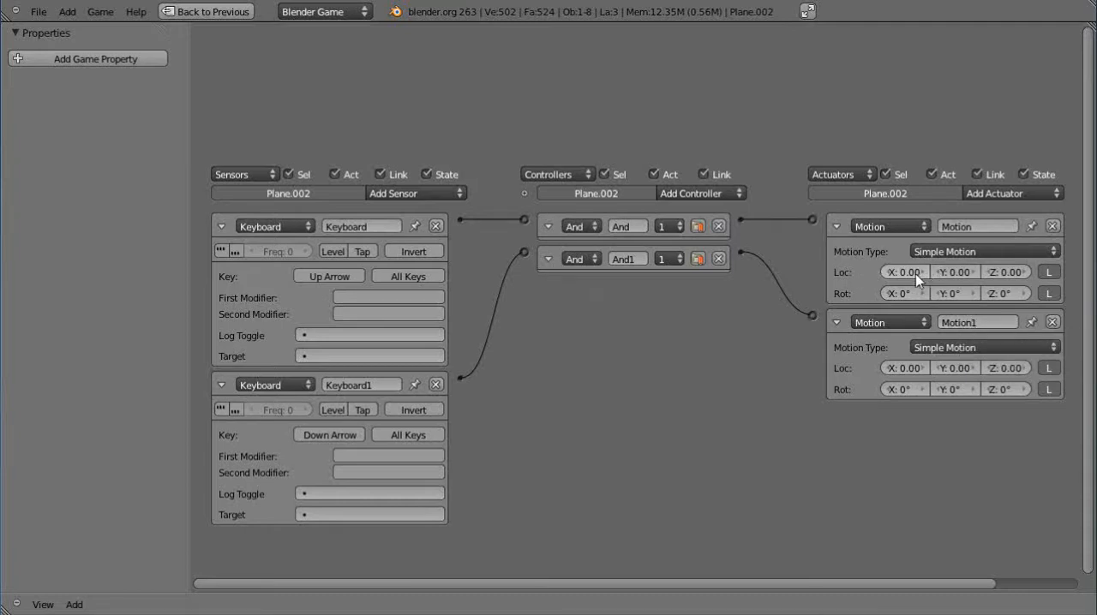
{"action": "mouse_move", "coordinate": [905, 271]}
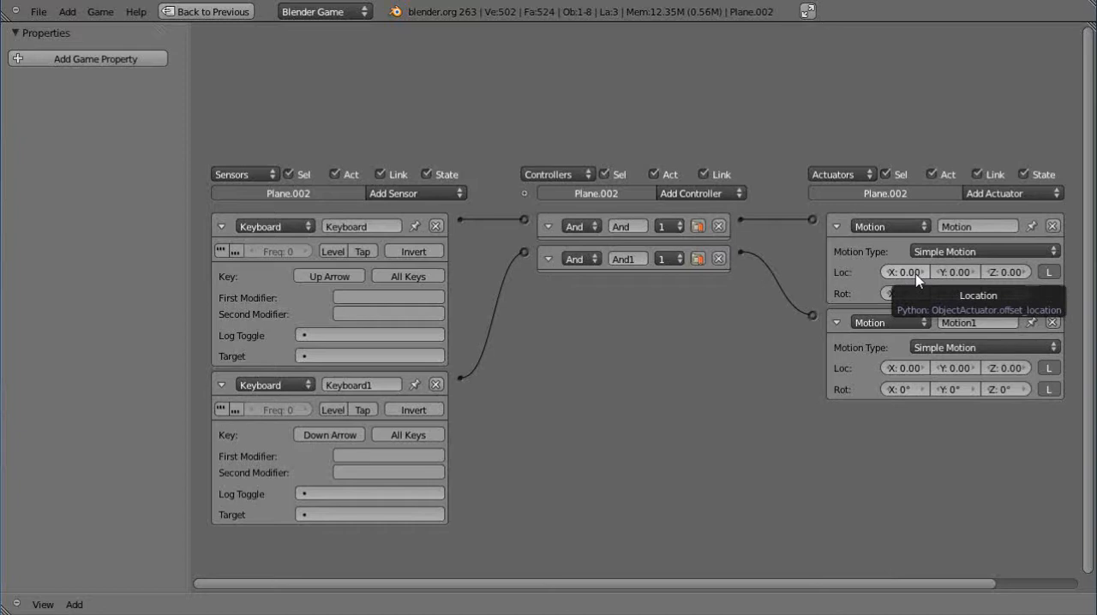
Step: Set the first Motion actuator's Loc X to -0.20 and edit the second actuator's X offset
{"action": "left_click", "coordinate": [903, 271]}
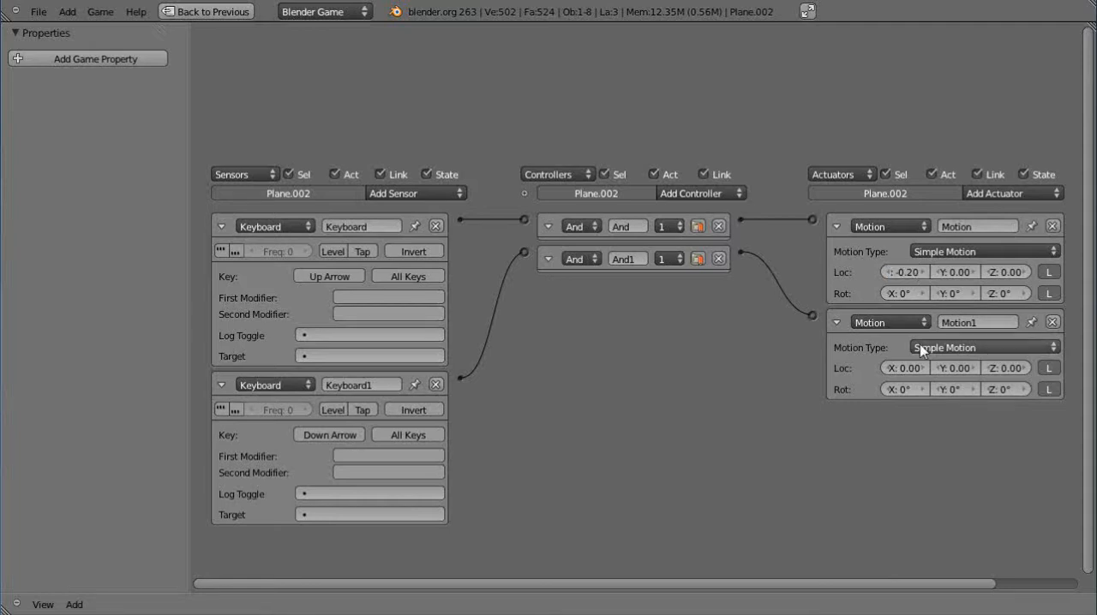
{"action": "left_click", "coordinate": [905, 367]}
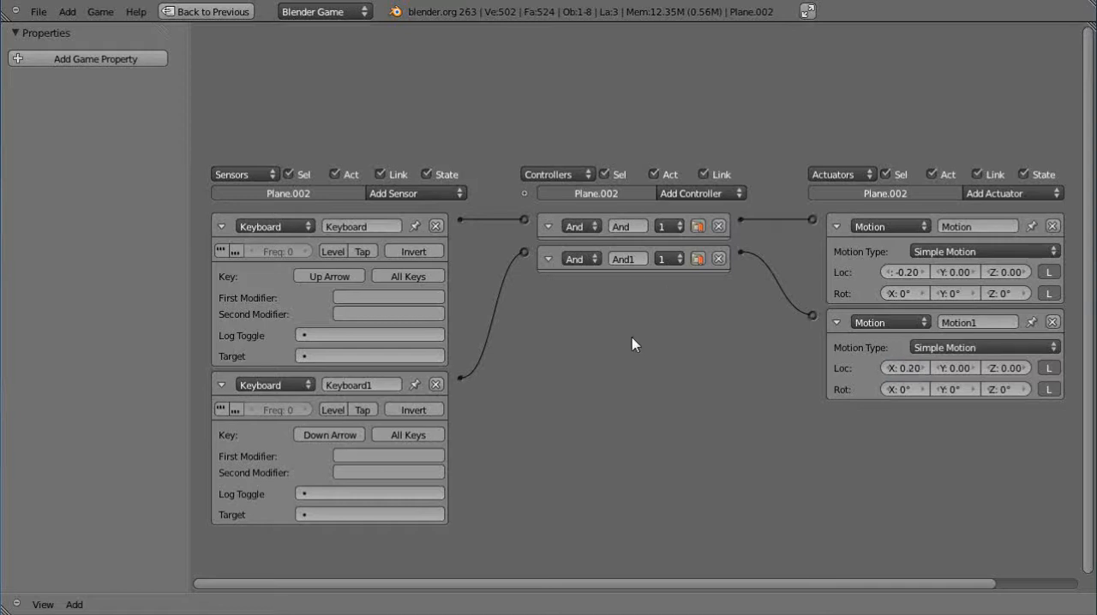
{"action": "left_click", "coordinate": [205, 10]}
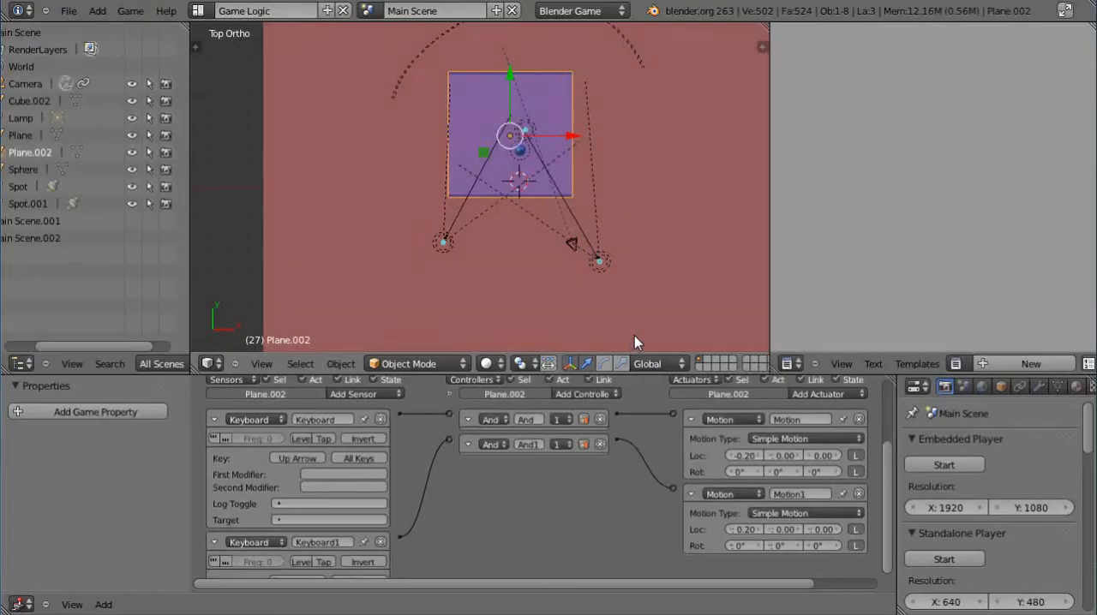
{"action": "mouse_move", "coordinate": [209, 21]}
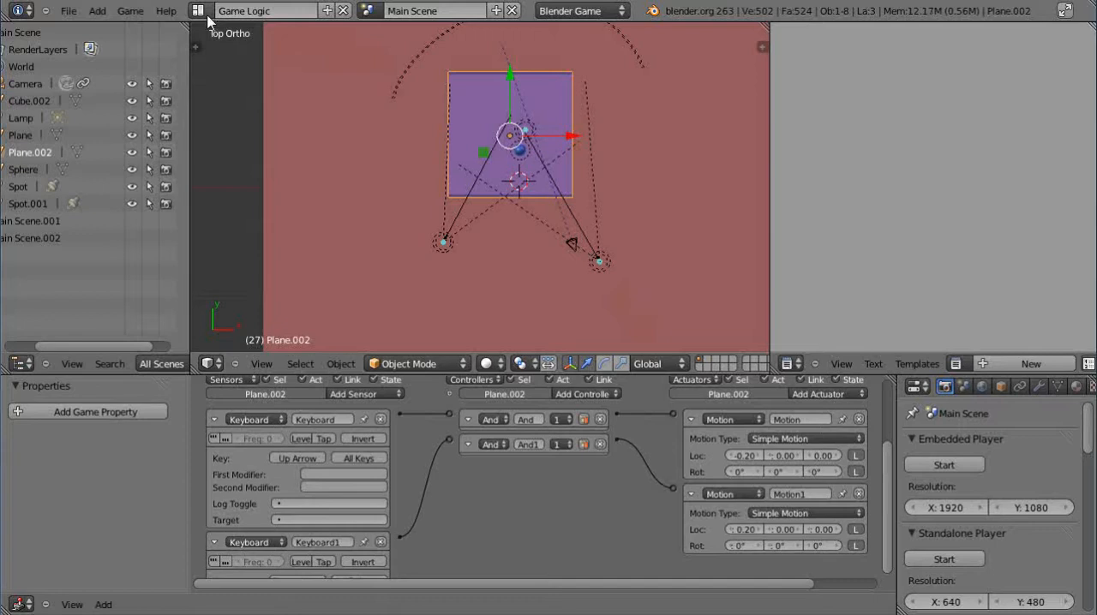
Step: Toggle between Game Logic and Default layouts, ending on Default with the 3D scene
{"action": "left_click", "coordinate": [198, 11]}
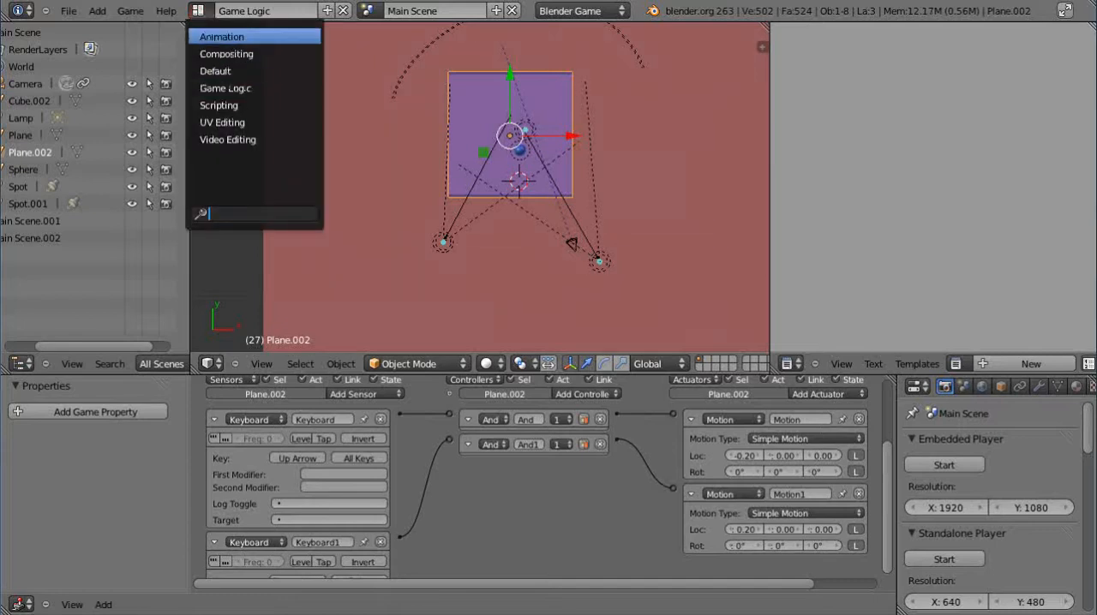
{"action": "mouse_move", "coordinate": [219, 104]}
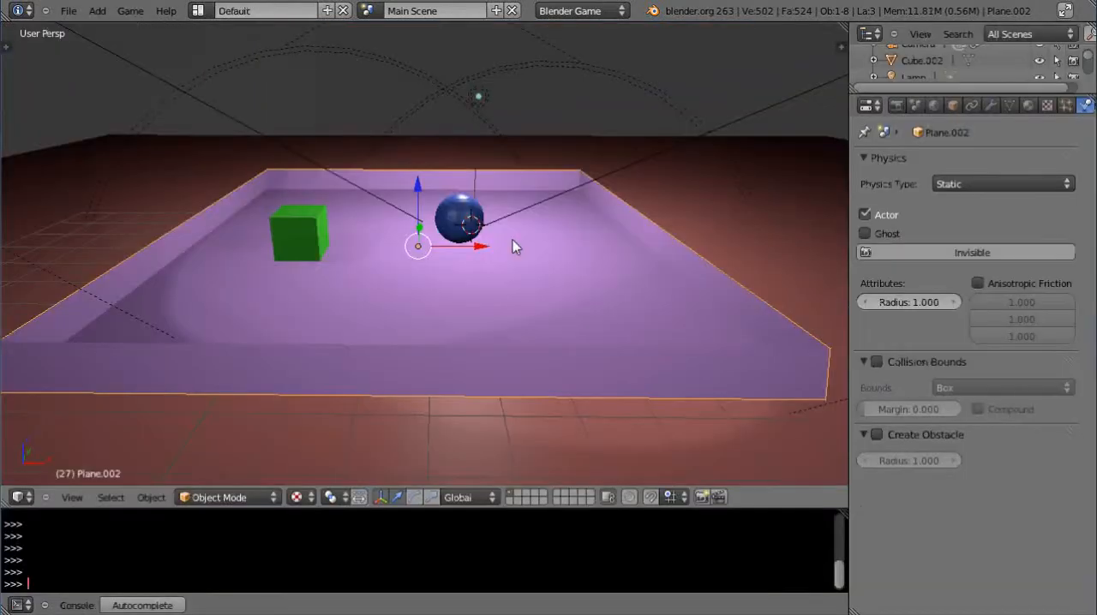
{"action": "left_click", "coordinate": [266, 10]}
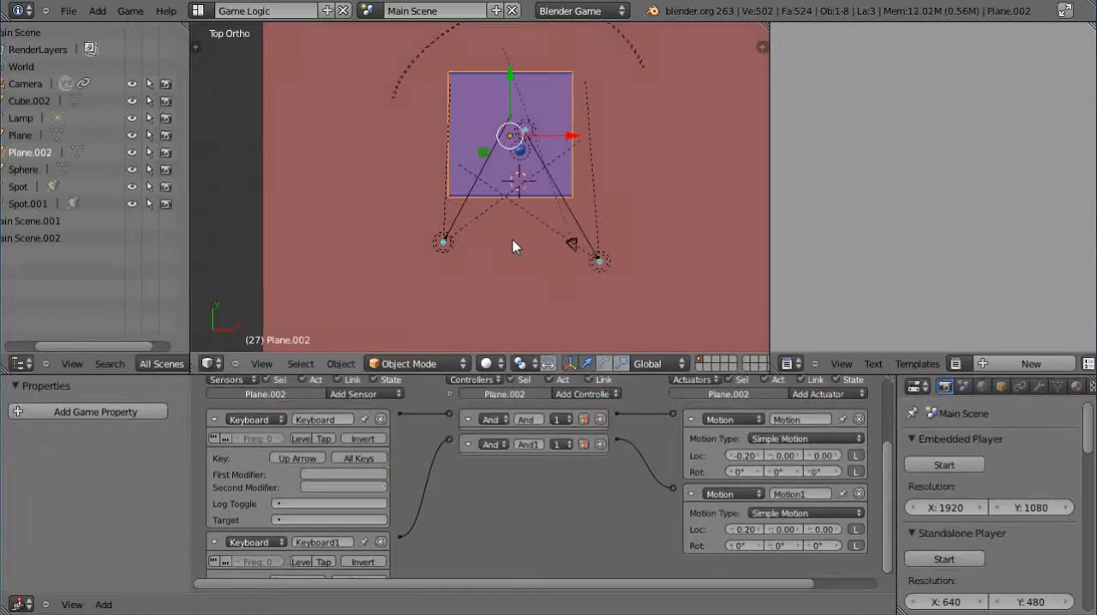
{"action": "left_click", "coordinate": [249, 11]}
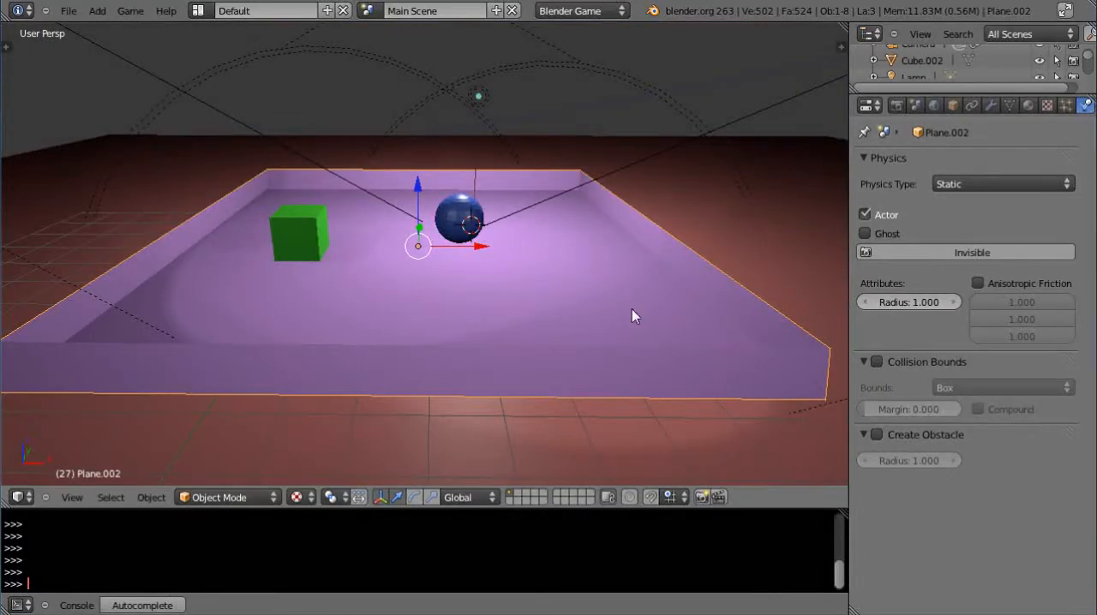
{"action": "mouse_move", "coordinate": [548, 267]}
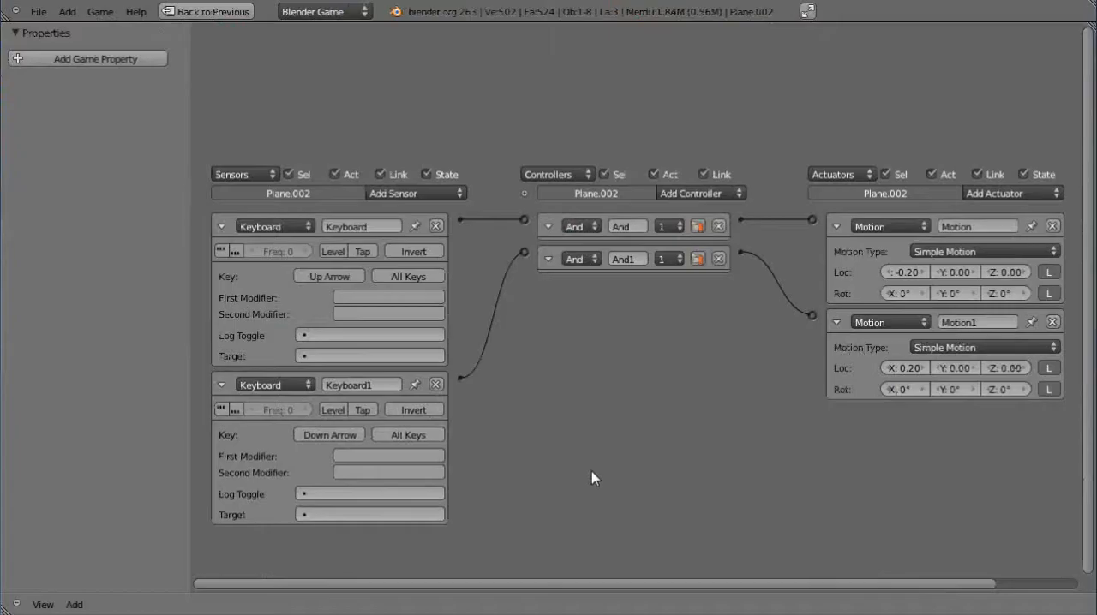
{"action": "mouse_move", "coordinate": [904, 367]}
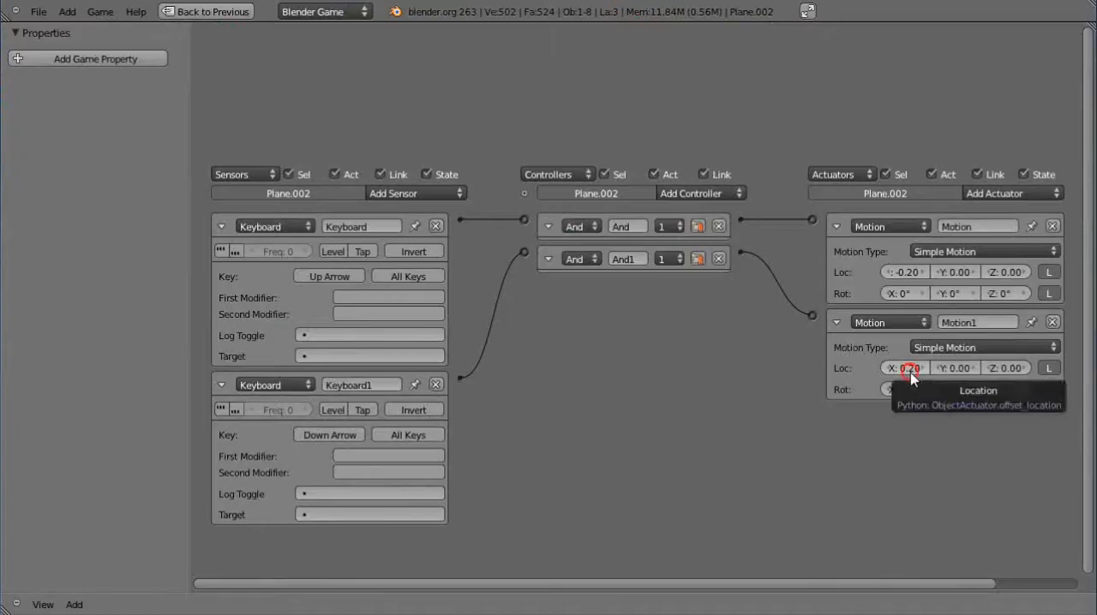
Step: Zero both Motion actuators' Loc X and set their Rot X to 0.2° instead
{"action": "left_click", "coordinate": [905, 366]}
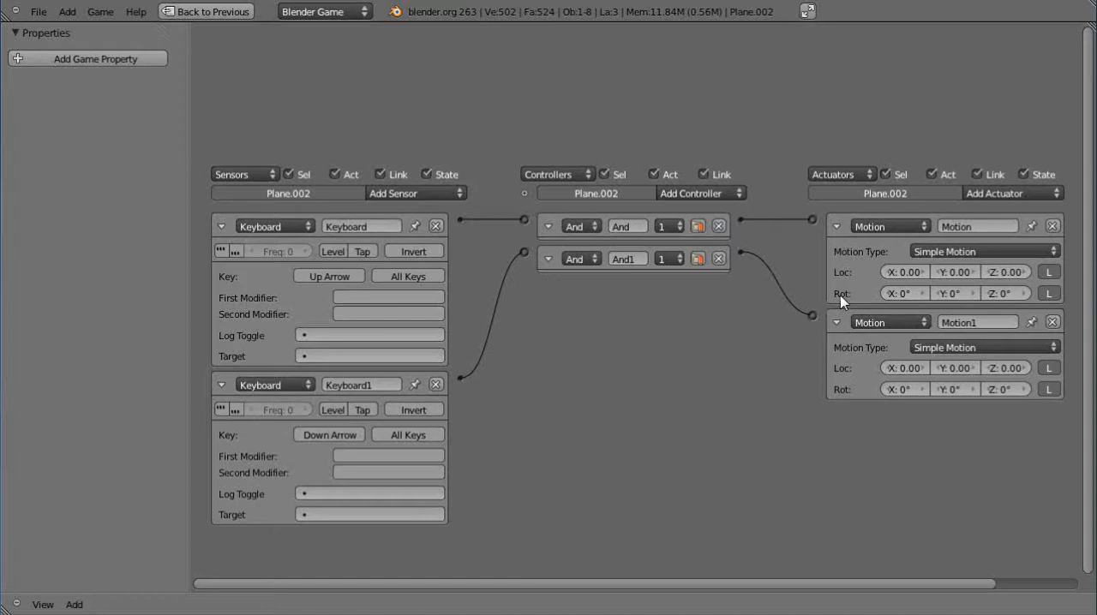
{"action": "left_click", "coordinate": [905, 294]}
{"action": "type", "text": "-0.2"}
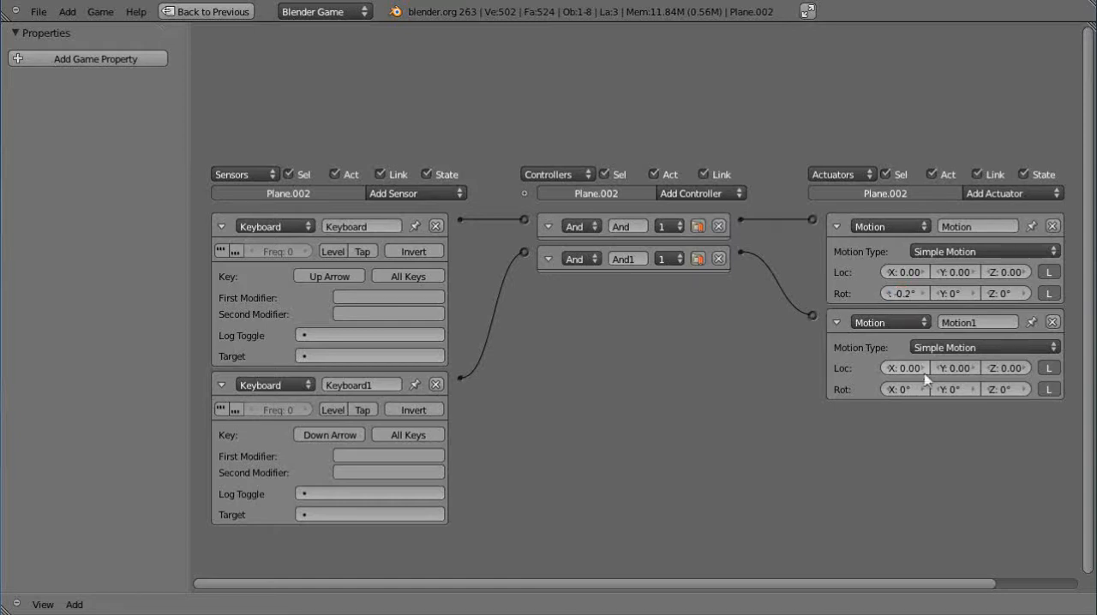
{"action": "left_click", "coordinate": [901, 389]}
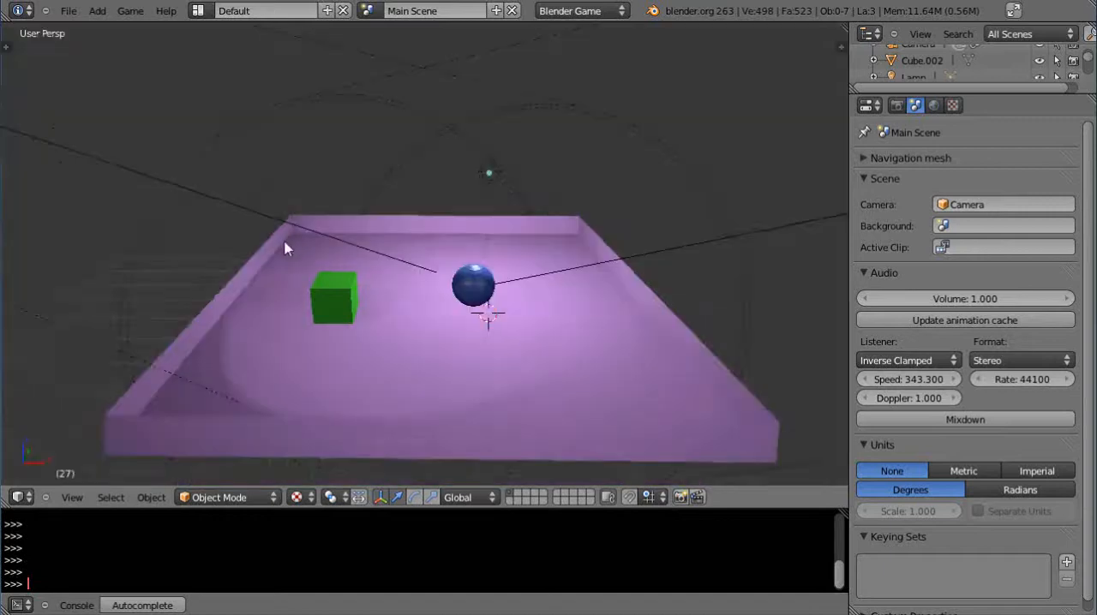
Step: Zoom the 3D view out to frame the tray with the sphere and cube
{"action": "scroll", "scroll_direction": "down", "scroll_amount": 3}
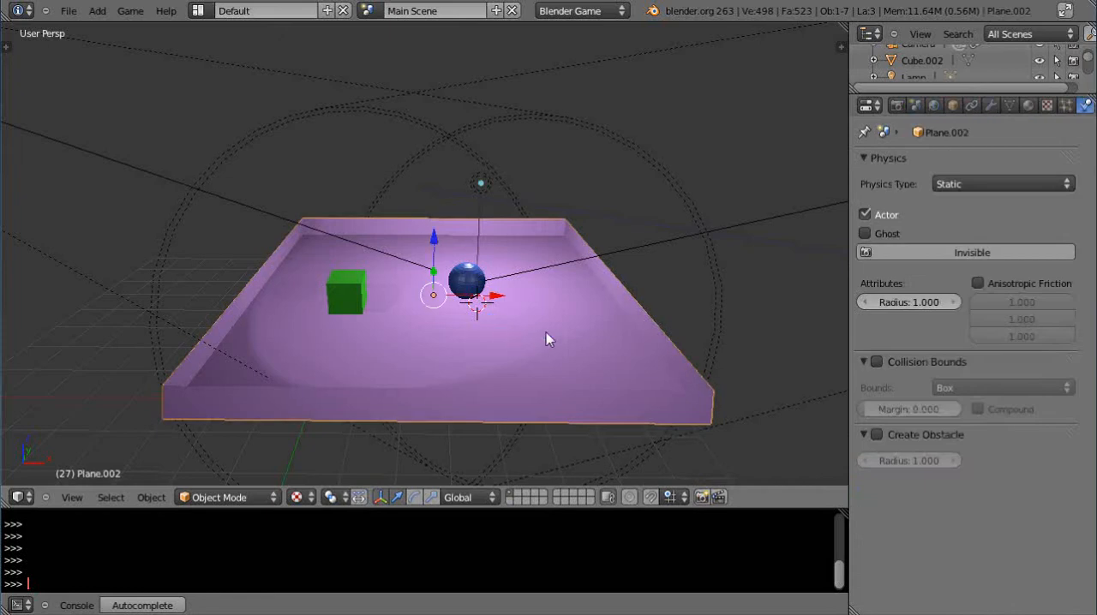
{"action": "mouse_move", "coordinate": [514, 336]}
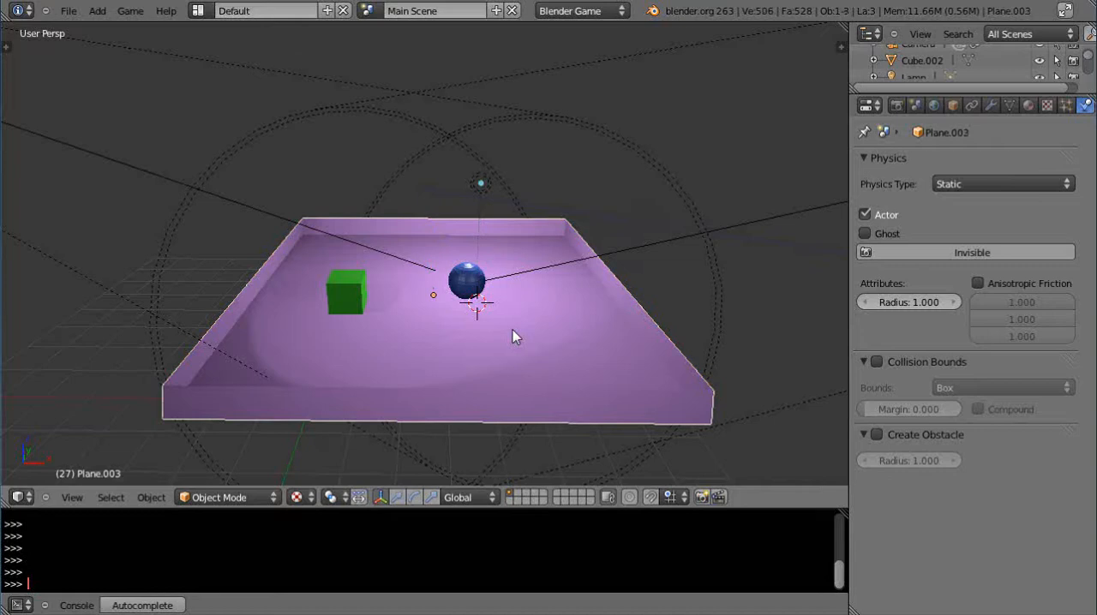
Step: Confirm the duplicate Plane.003 in place over the original tray
{"action": "left_click", "coordinate": [432, 295]}
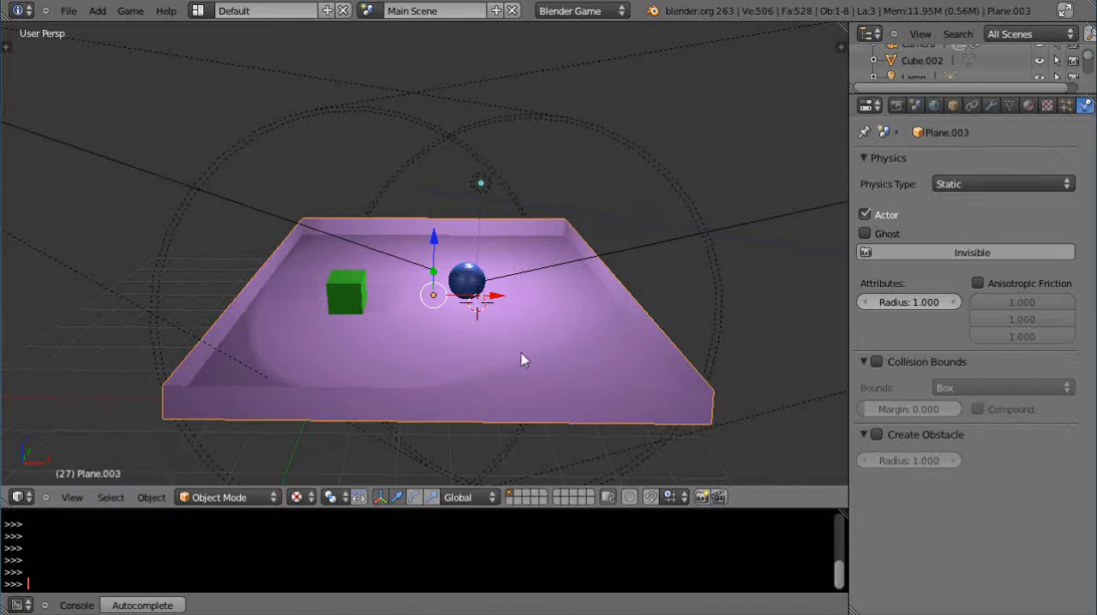
{"action": "mouse_move", "coordinate": [535, 354]}
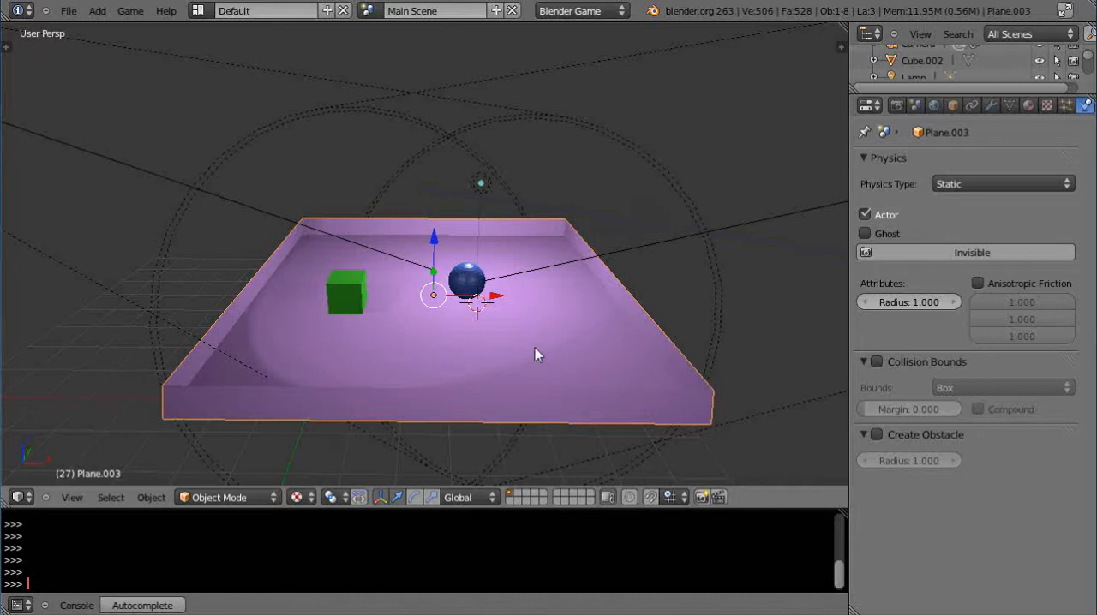
{"action": "mouse_move", "coordinate": [460, 374]}
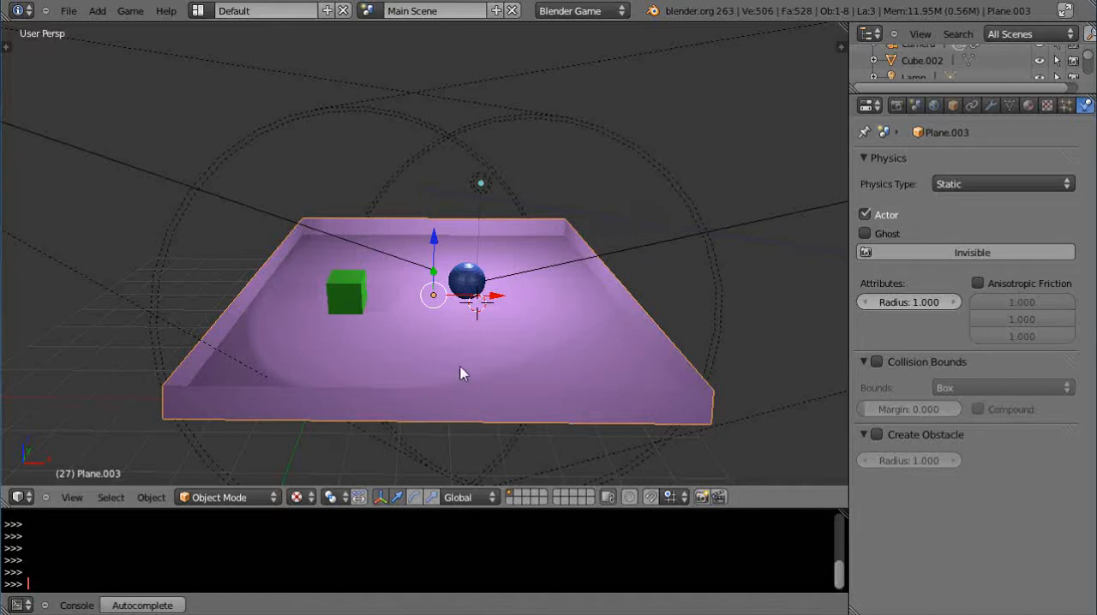
Step: Enter Edit Mode on Plane.003 and flip its face normals
{"action": "key", "text": "Tab"}
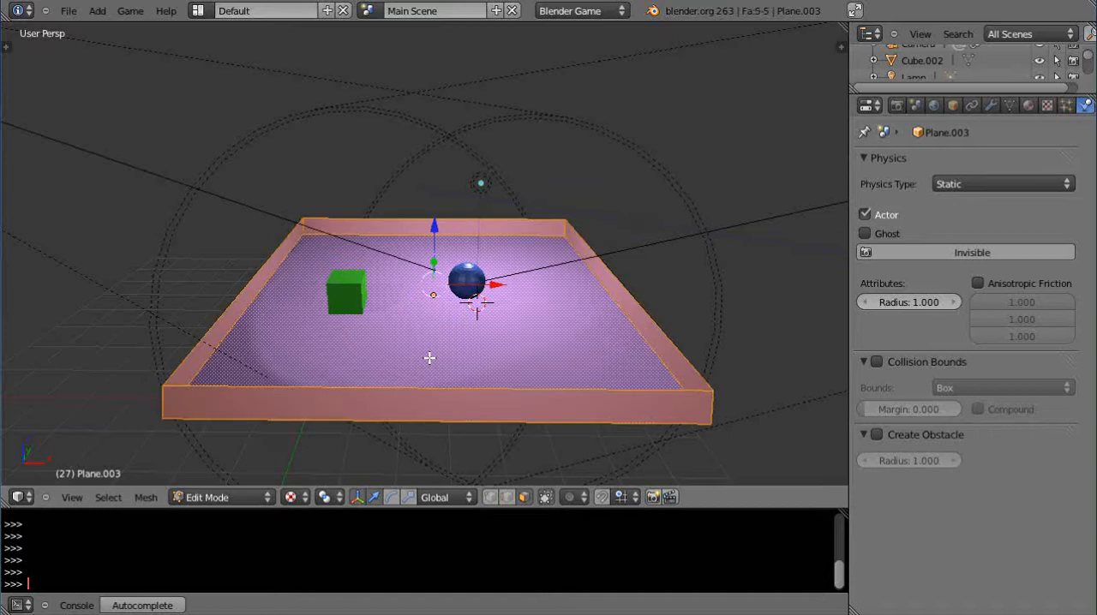
{"action": "left_click", "coordinate": [146, 497]}
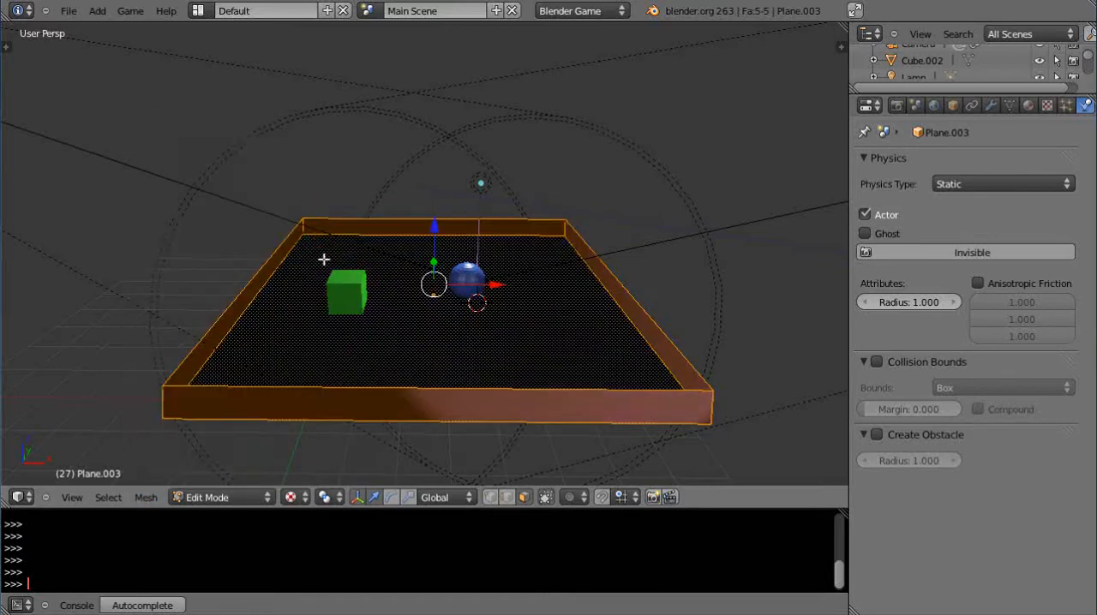
{"action": "mouse_move", "coordinate": [511, 353]}
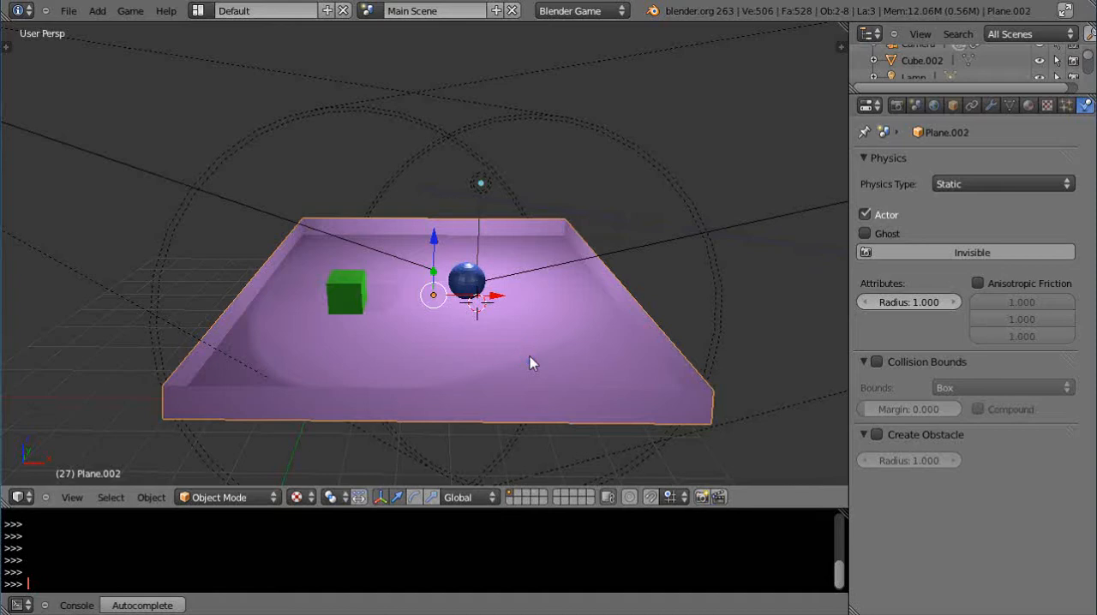
{"action": "mouse_move", "coordinate": [454, 358]}
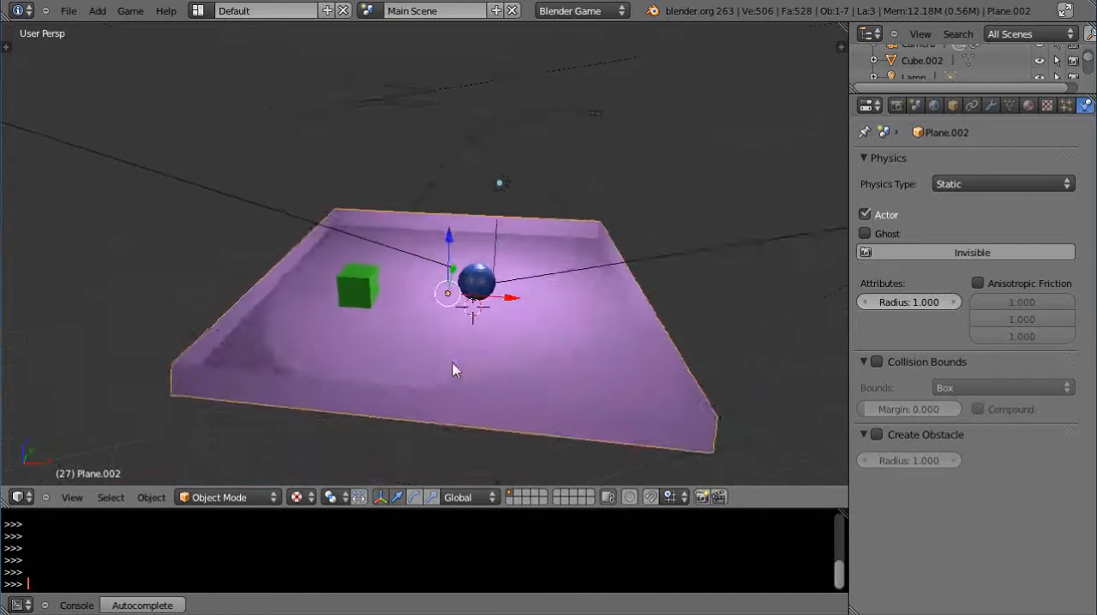
Step: Orbit the view around the joined Plane.002 tray scene
{"action": "left_click_drag", "start_coordinate": [454, 370], "coordinate": [473, 381]}
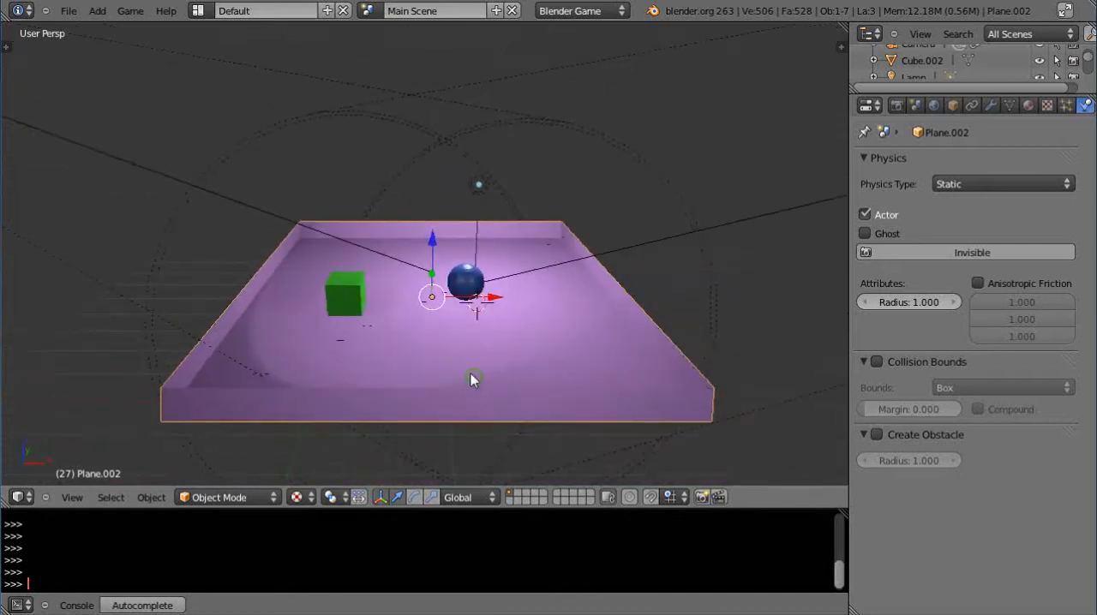